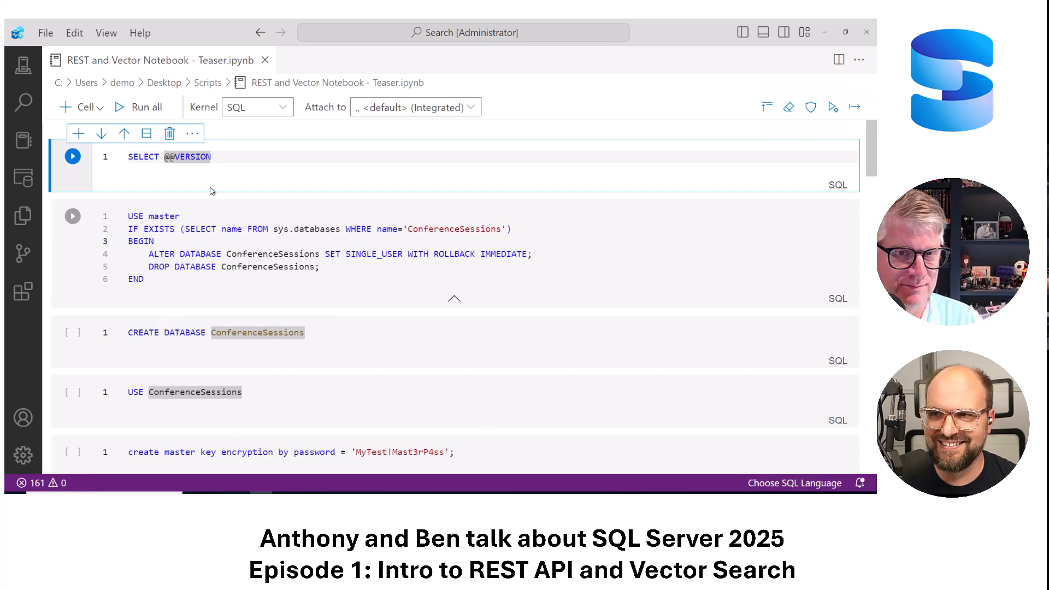
{"action": "mouse_move", "coordinate": [207, 186]}
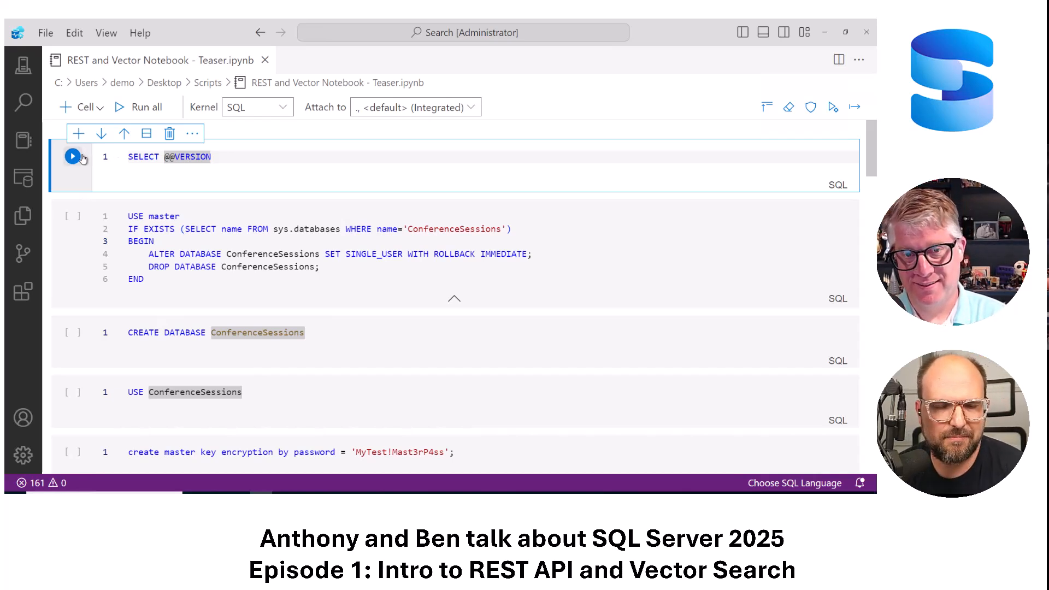
{"action": "mouse_move", "coordinate": [72, 157]}
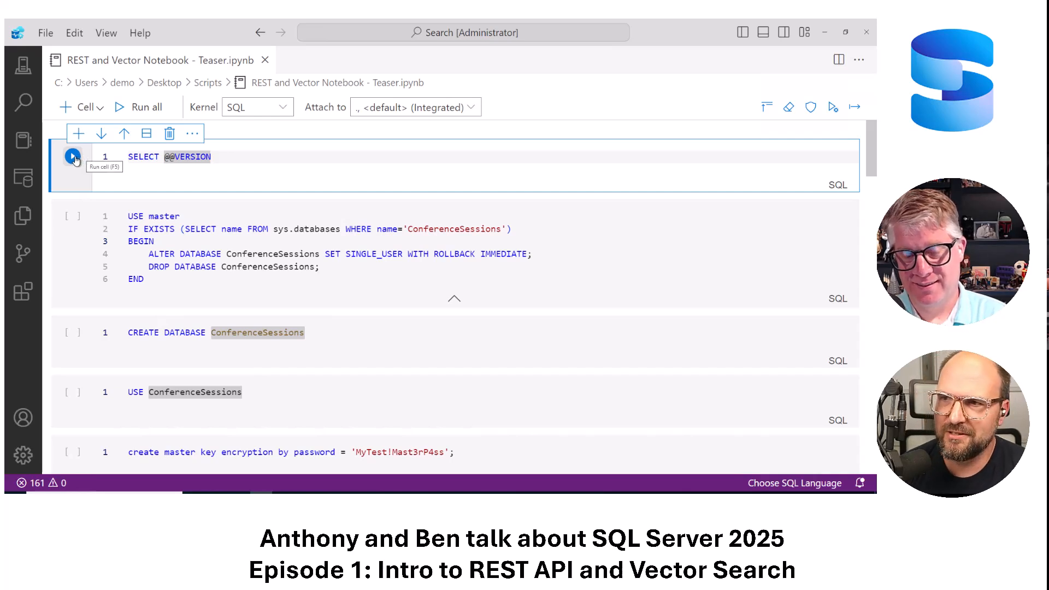
{"action": "left_click", "coordinate": [72, 156]}
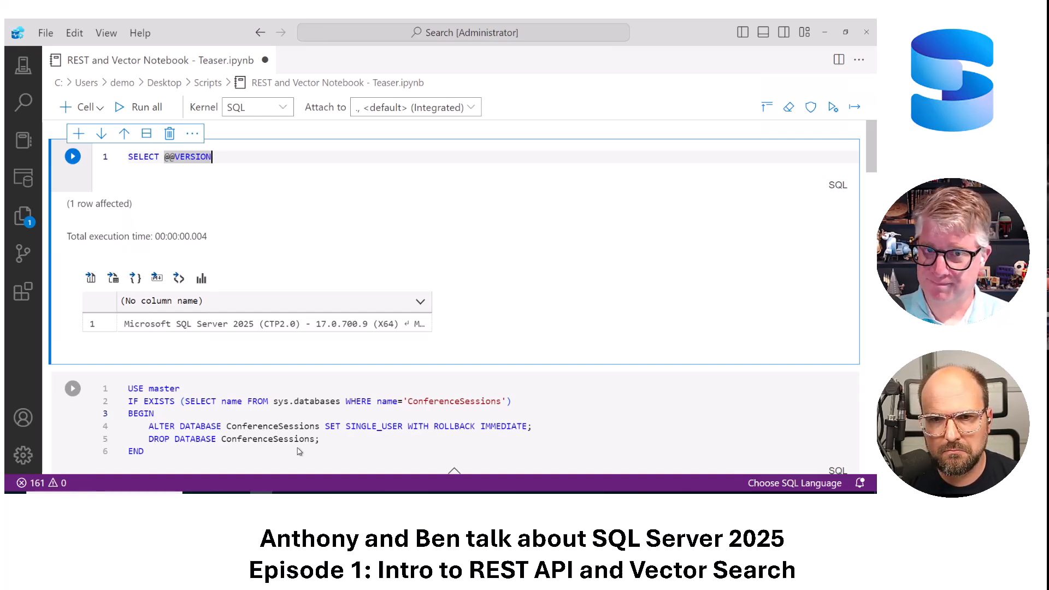
Drop any existing ConferenceSessions database and create it fresh
{"action": "scroll", "scroll_direction": "down", "scroll_amount": 3}
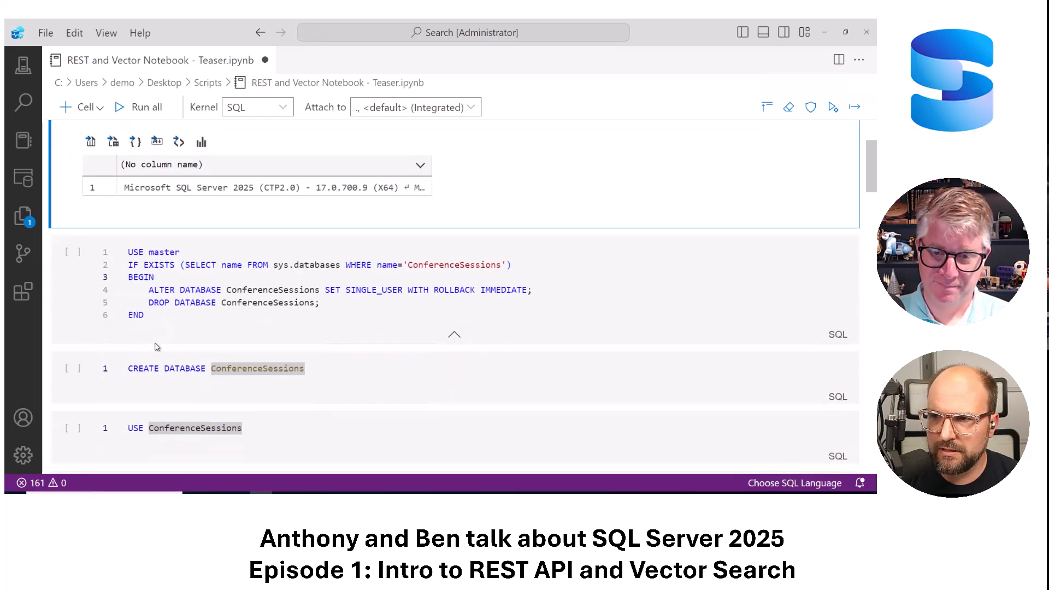
{"action": "left_click", "coordinate": [72, 248]}
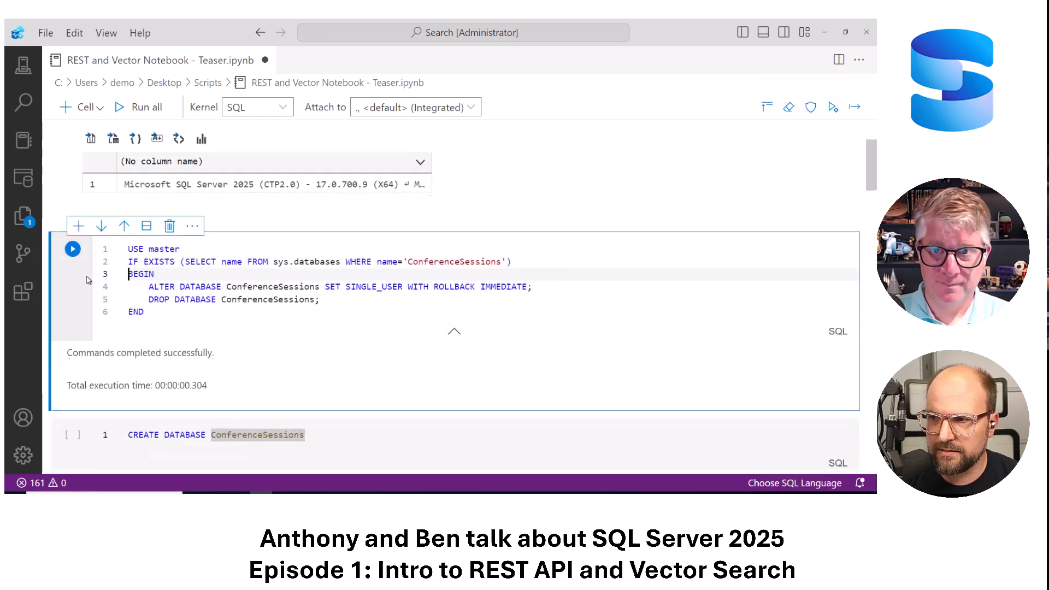
{"action": "left_click", "coordinate": [72, 302]}
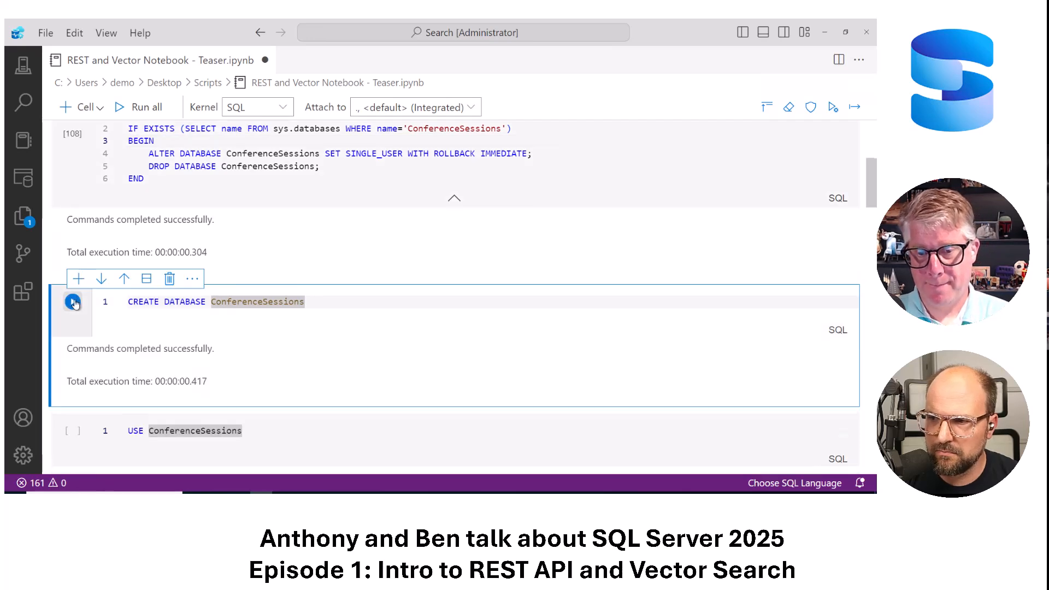
Switch into ConferenceSessions and create its database master key
{"action": "scroll", "scroll_direction": "down", "scroll_amount": 3}
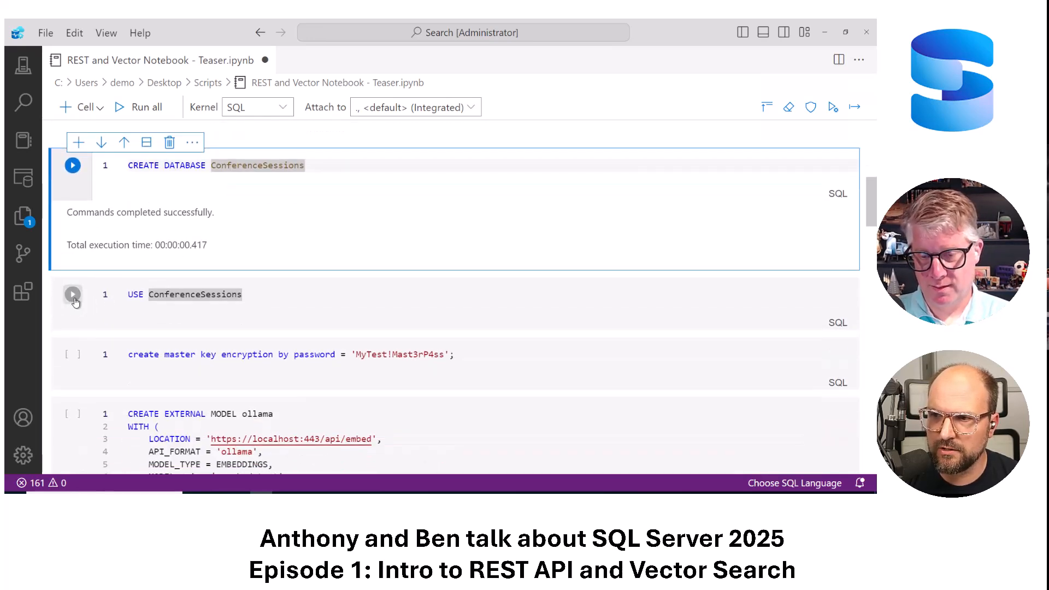
{"action": "left_click", "coordinate": [72, 295]}
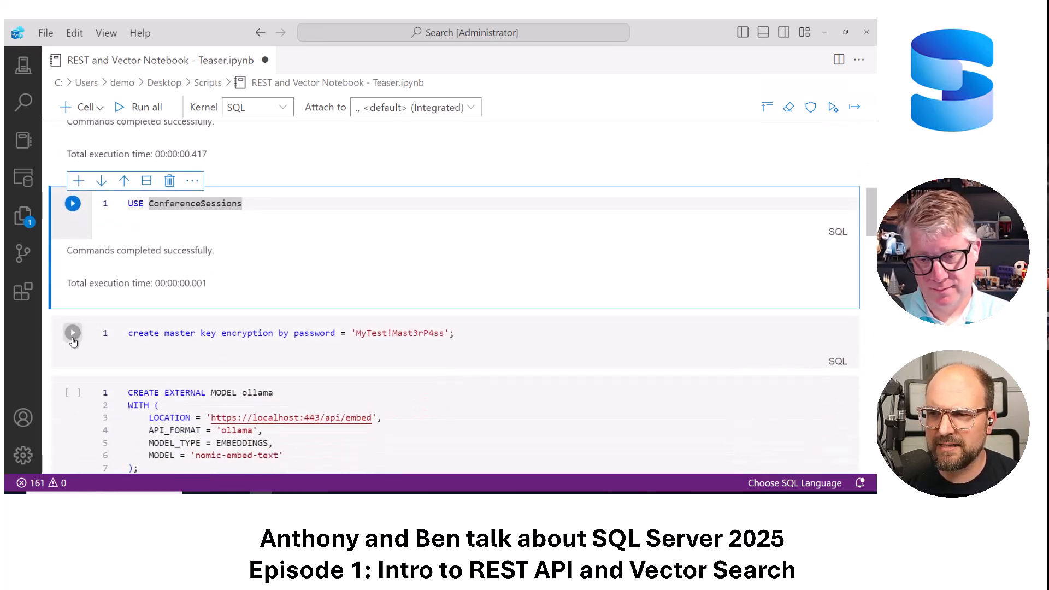
{"action": "left_click", "coordinate": [73, 333]}
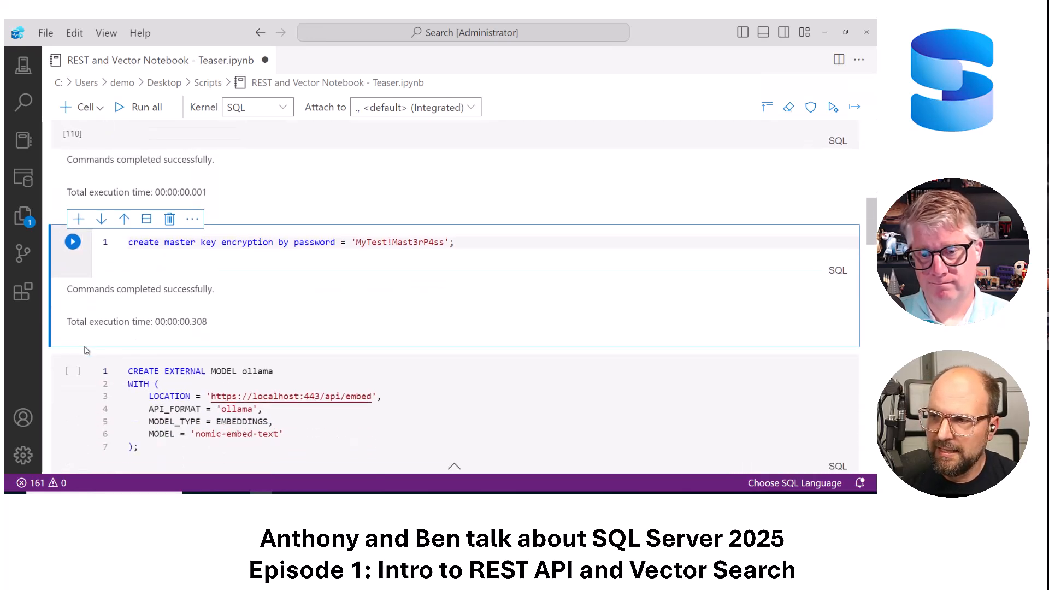
{"action": "scroll", "scroll_direction": "down", "scroll_amount": 3}
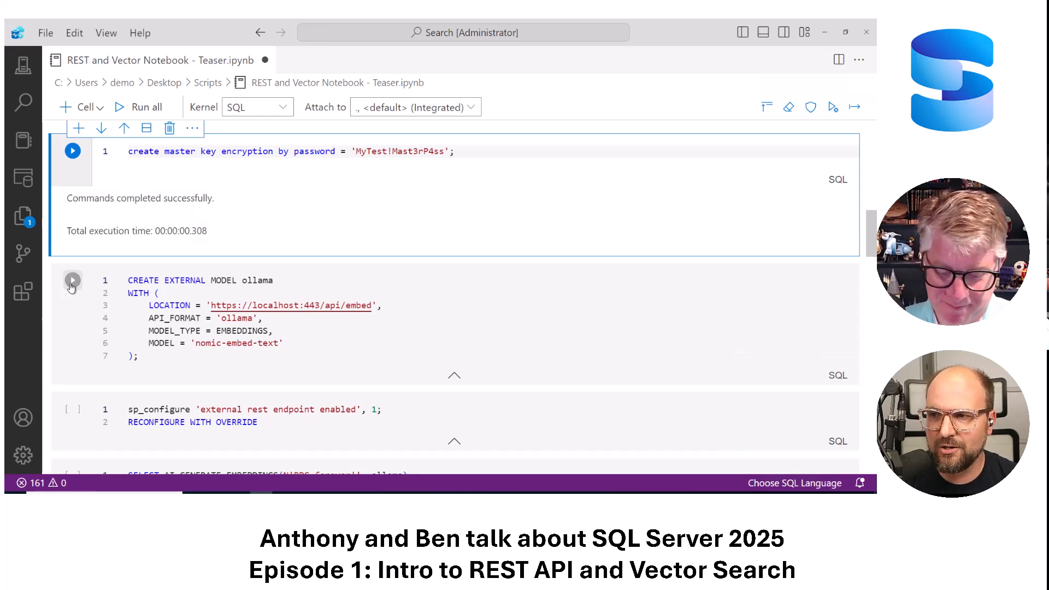
Create the ollama external model using nomic-embed-text at the local embed endpoint
{"action": "left_click", "coordinate": [72, 280]}
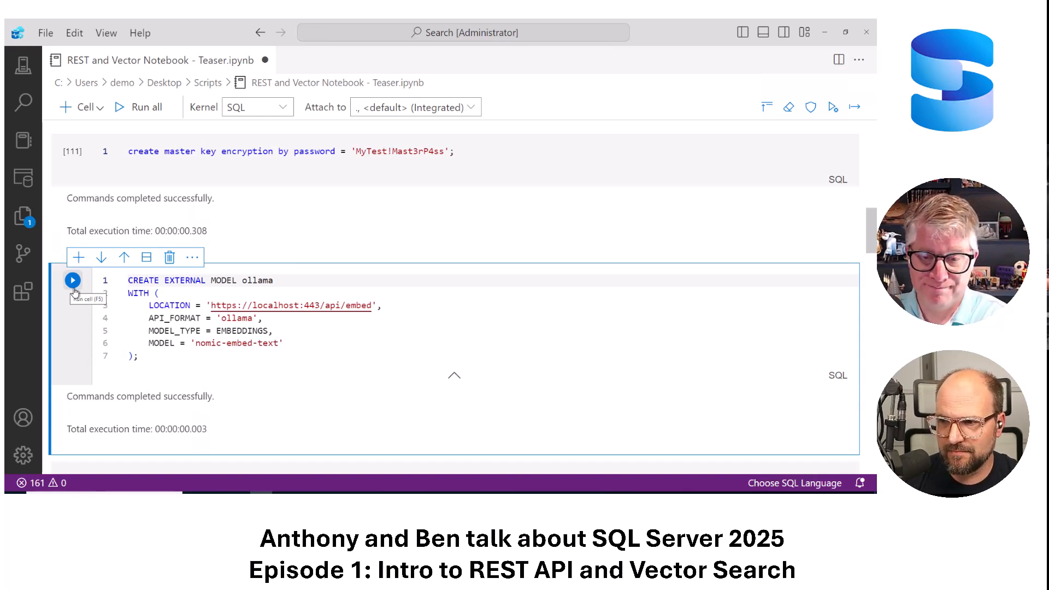
Set 'external rest endpoint enabled' to 1 via sp_configure and RECONFIGURE
{"action": "scroll", "scroll_direction": "down", "scroll_amount": 3}
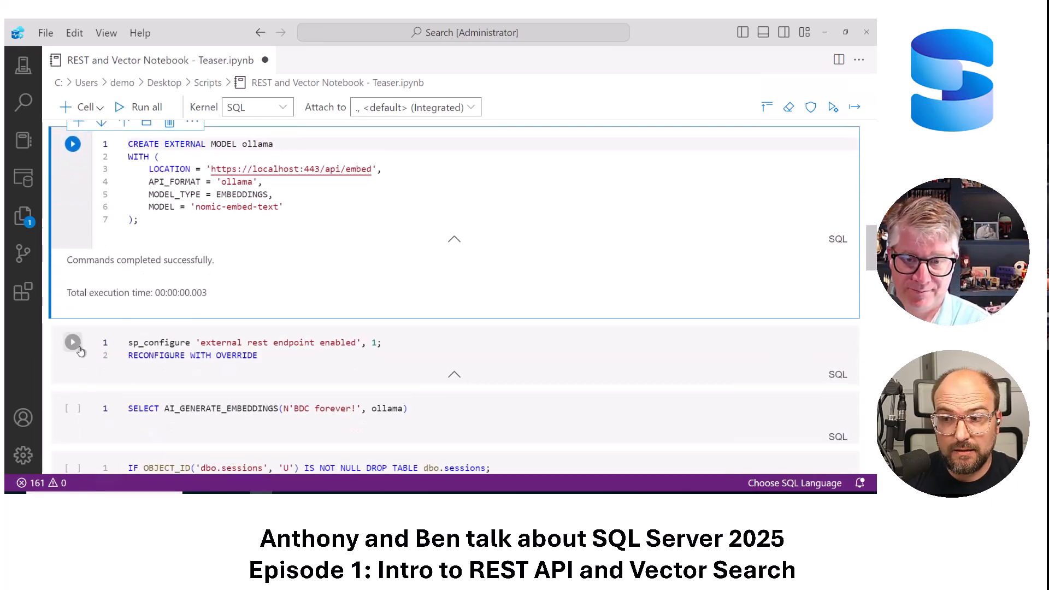
{"action": "mouse_move", "coordinate": [72, 342]}
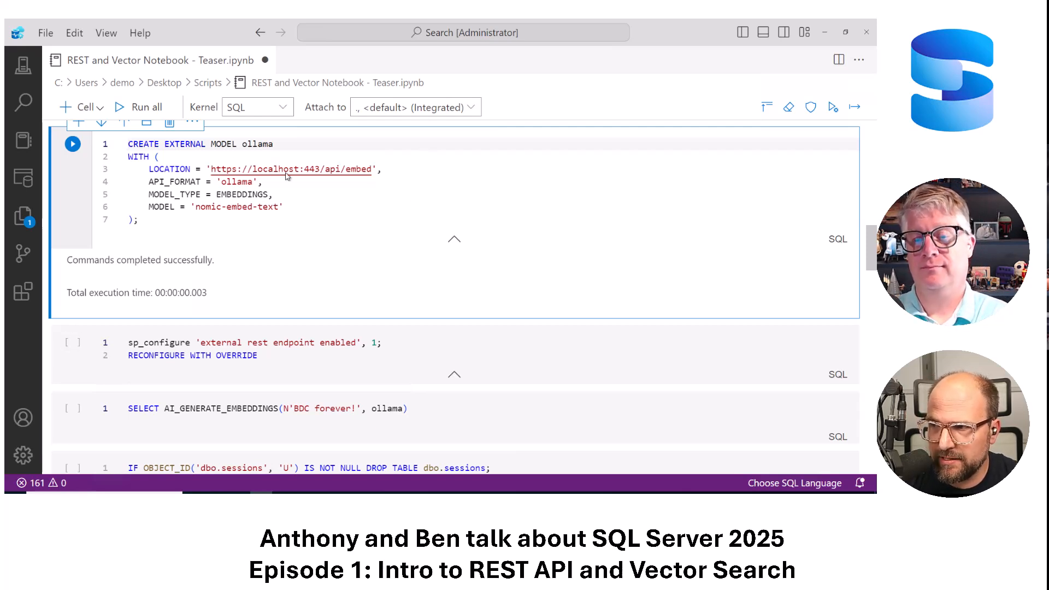
{"action": "mouse_move", "coordinate": [139, 381]}
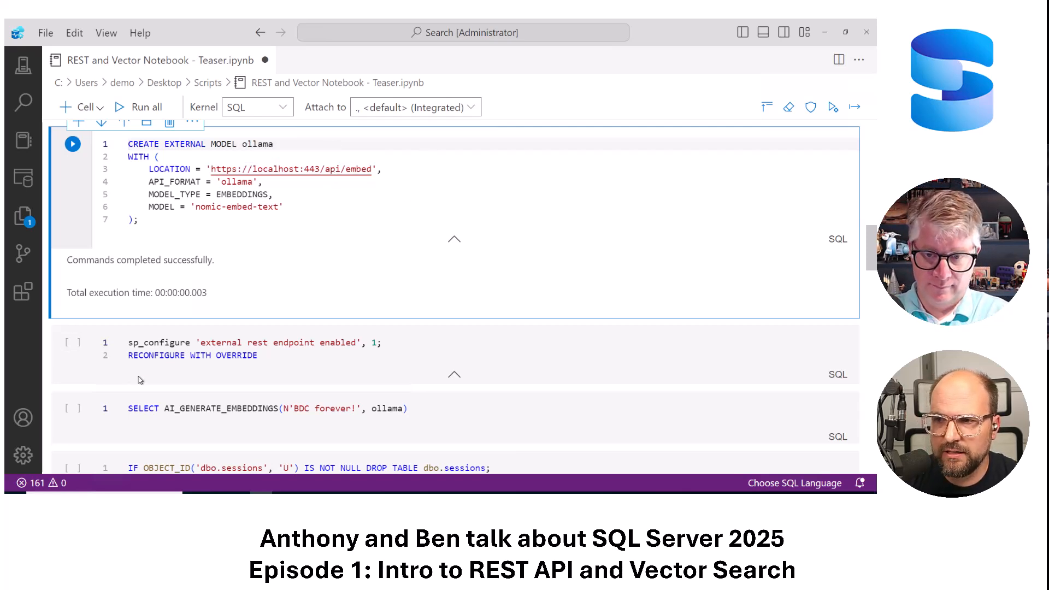
{"action": "mouse_move", "coordinate": [72, 342]}
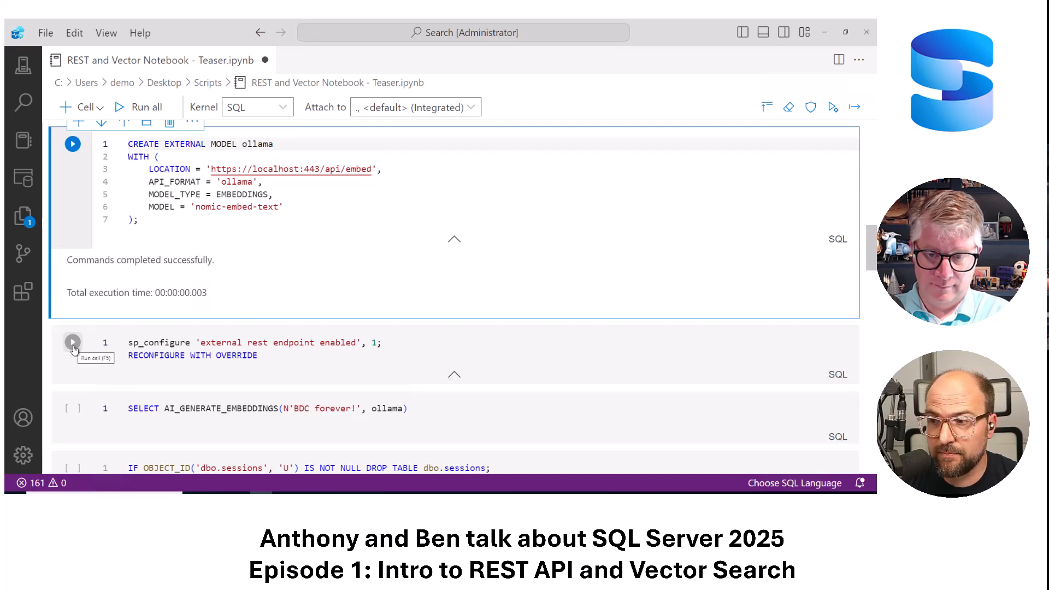
{"action": "left_click", "coordinate": [73, 342]}
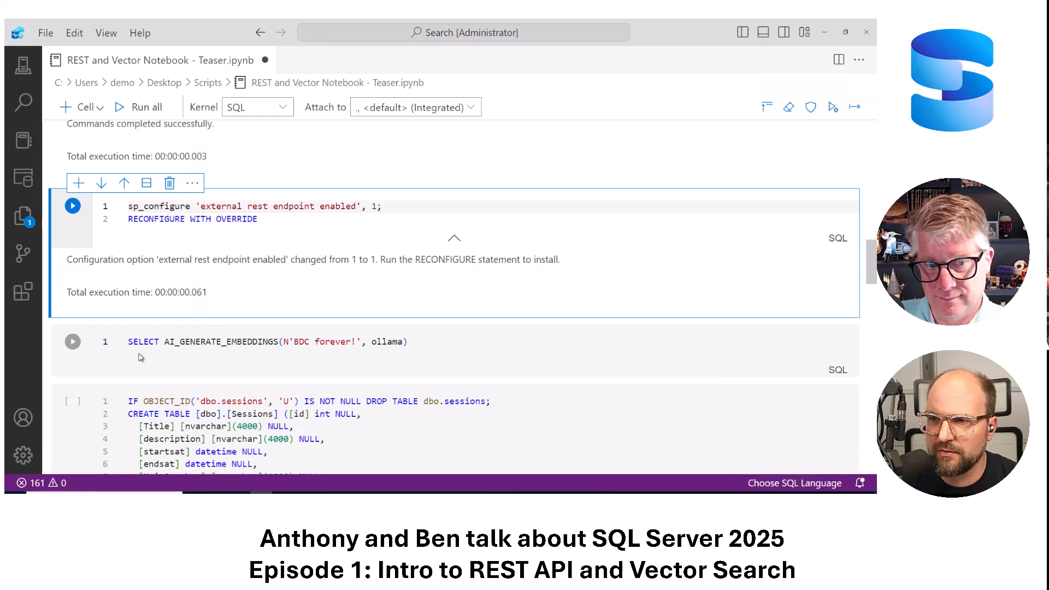
Run AI_GENERATE_EMBEDDINGS on 'BDC forever!' and scroll through the returned vector
{"action": "left_click", "coordinate": [73, 341]}
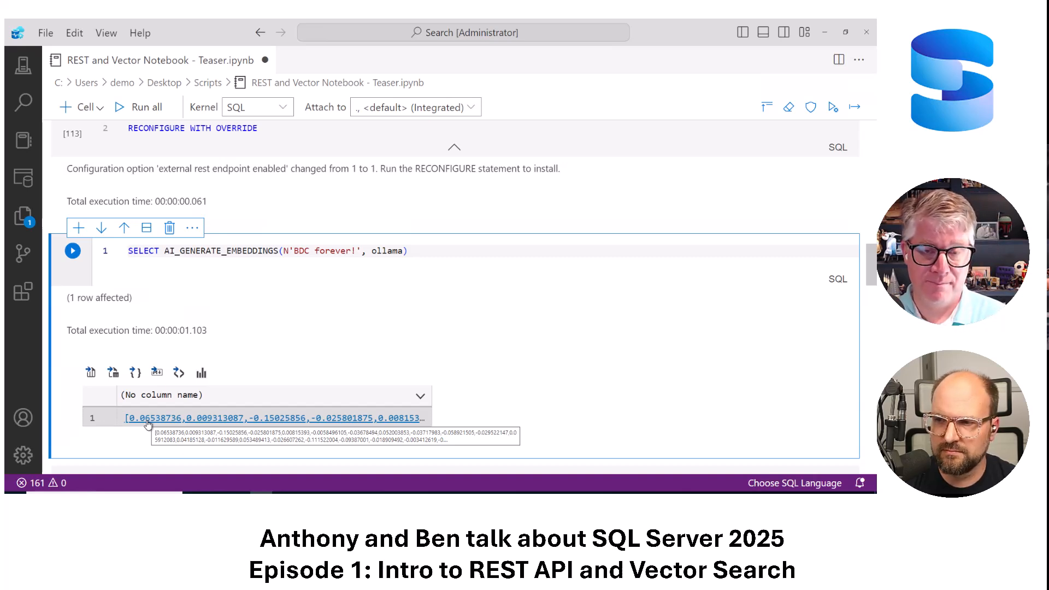
{"action": "scroll", "scroll_direction": "down", "scroll_amount": 3}
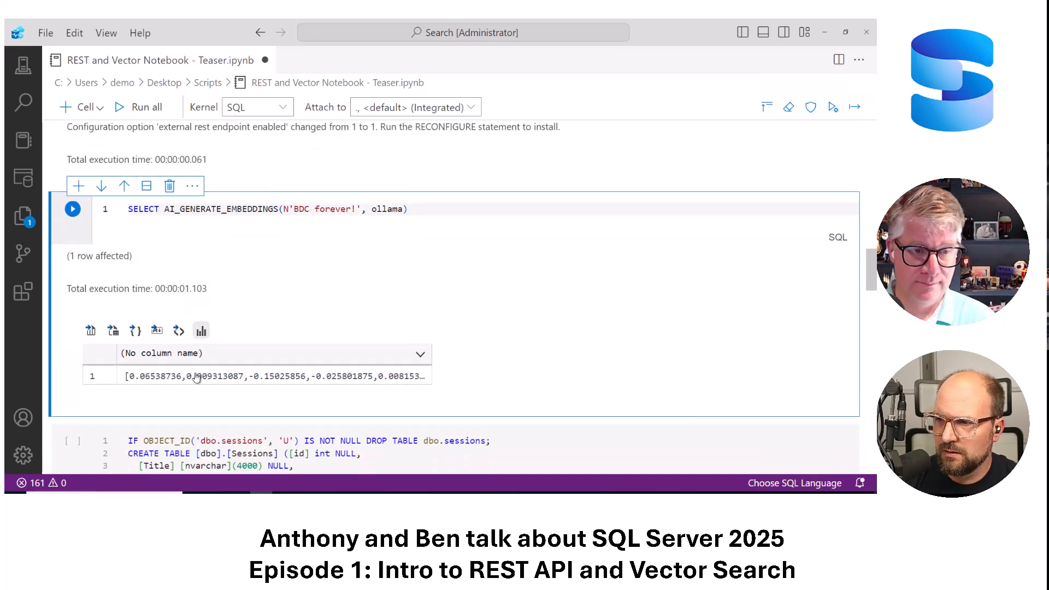
{"action": "scroll", "scroll_direction": "down", "scroll_amount": 3}
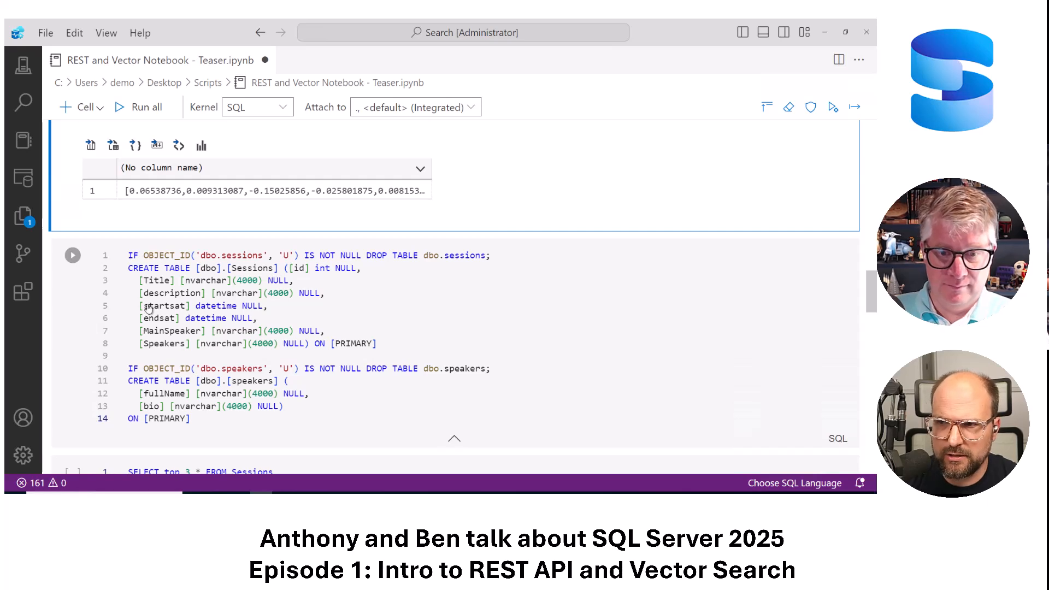
{"action": "mouse_move", "coordinate": [72, 255]}
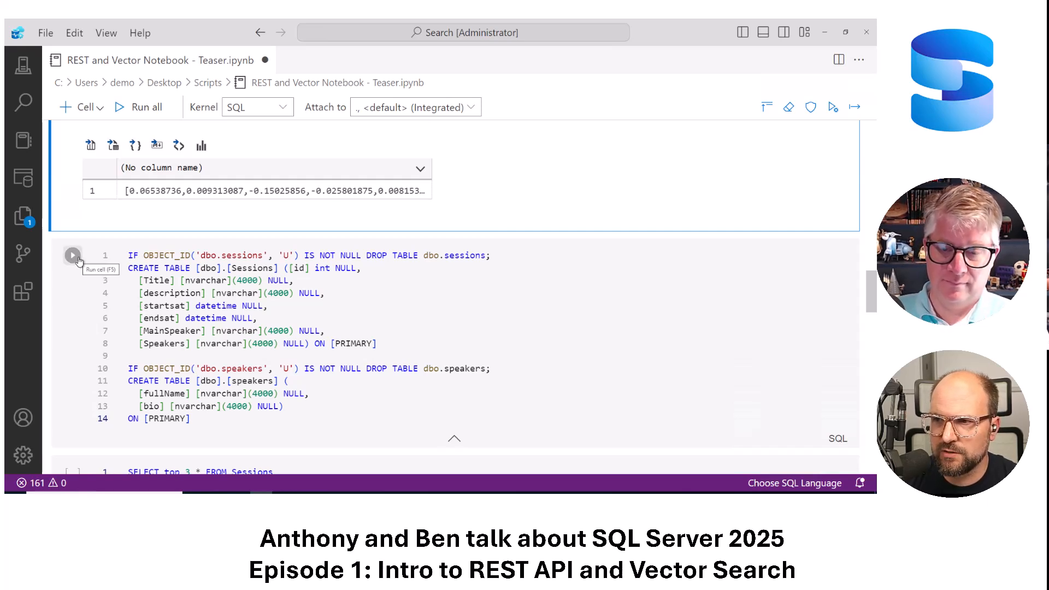
Create the Sessions and speakers tables and confirm Sessions' top three query returns zero rows
{"action": "left_click", "coordinate": [73, 256]}
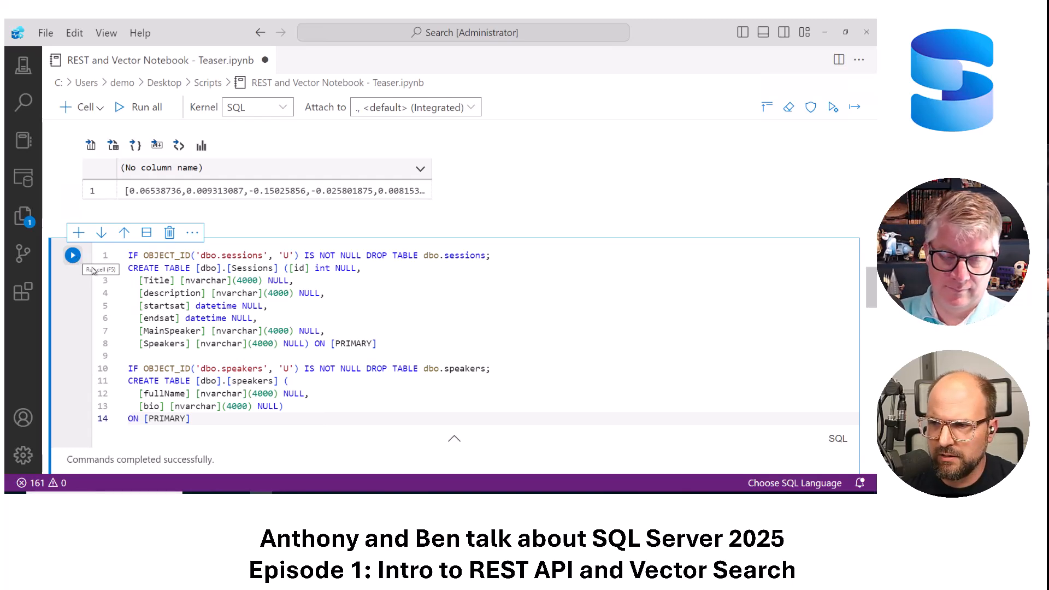
{"action": "left_click", "coordinate": [73, 255]}
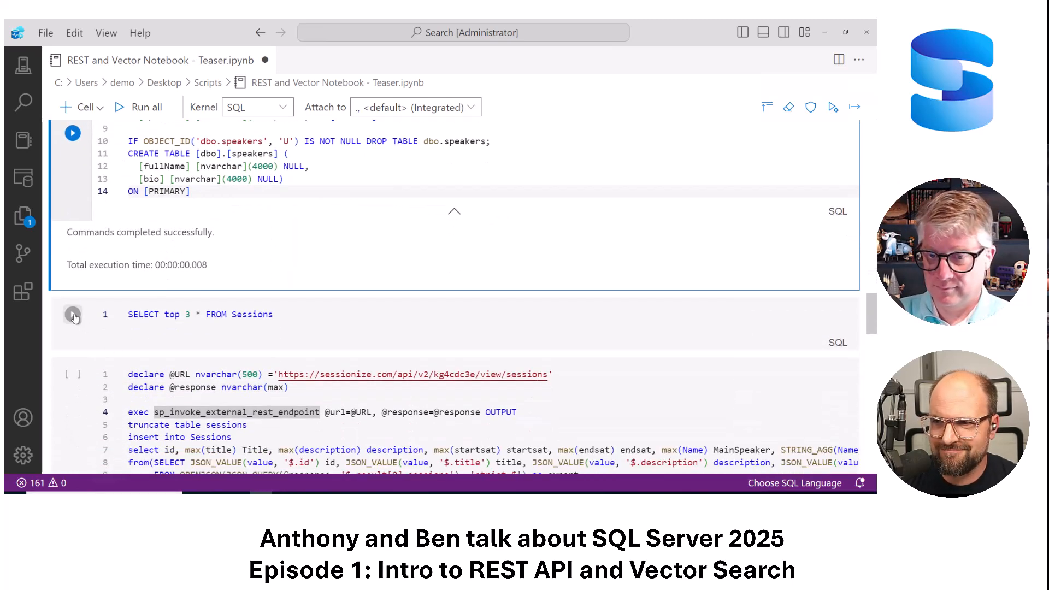
{"action": "left_click", "coordinate": [73, 315]}
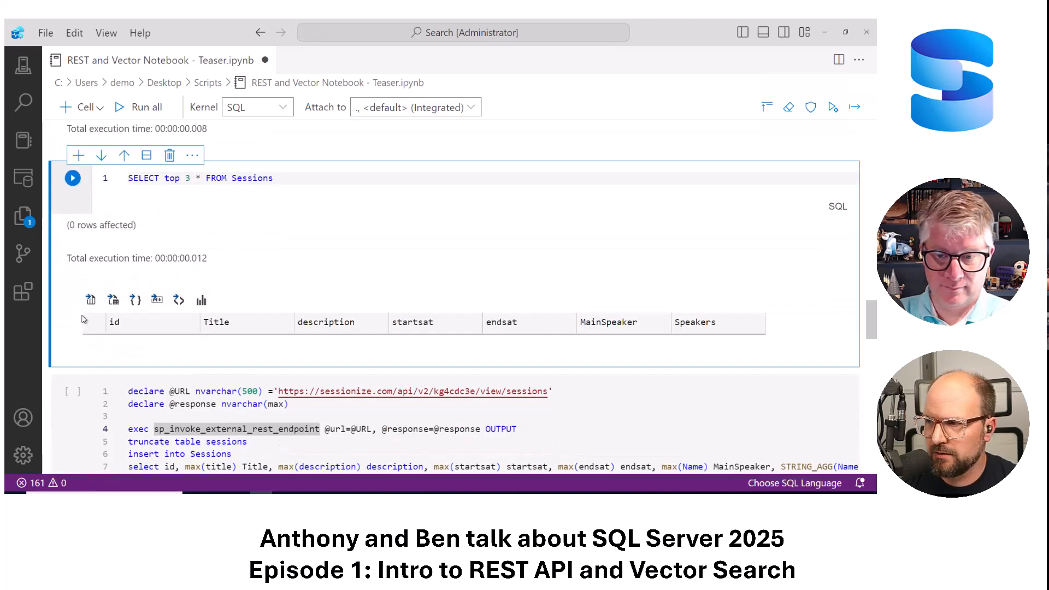
{"action": "scroll", "scroll_direction": "down", "scroll_amount": 3}
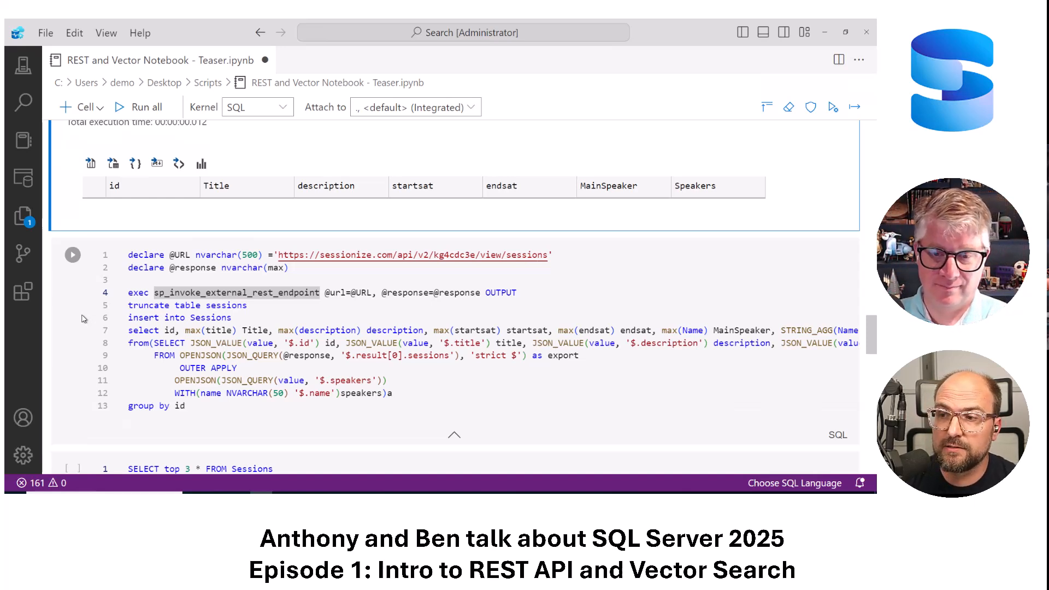
Load 39 sessions via sp_invoke_external_rest_endpoint and rerun the top-three Sessions query
{"action": "left_click", "coordinate": [244, 292]}
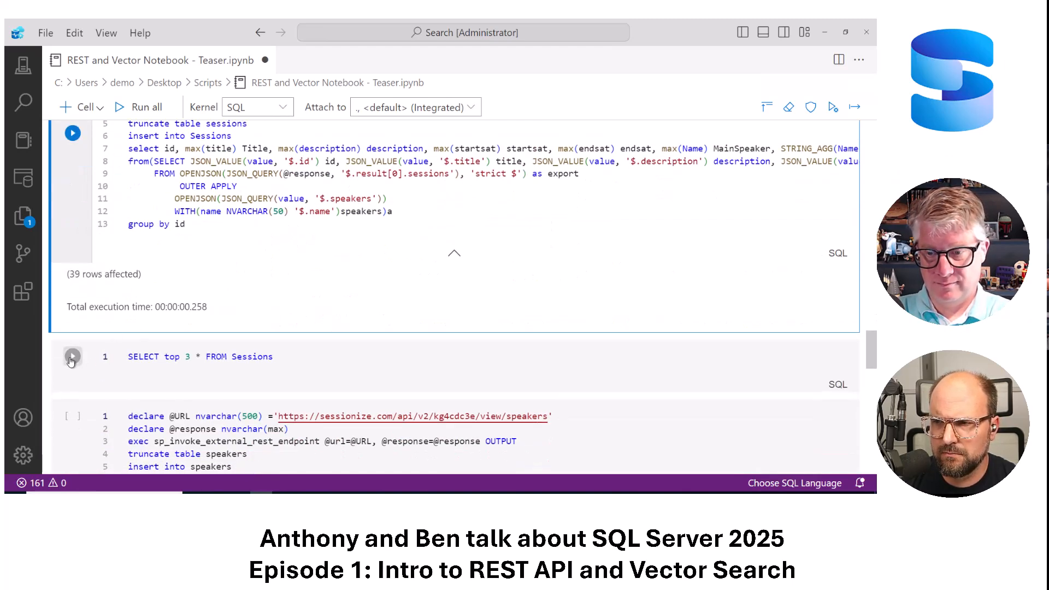
{"action": "left_click", "coordinate": [72, 357]}
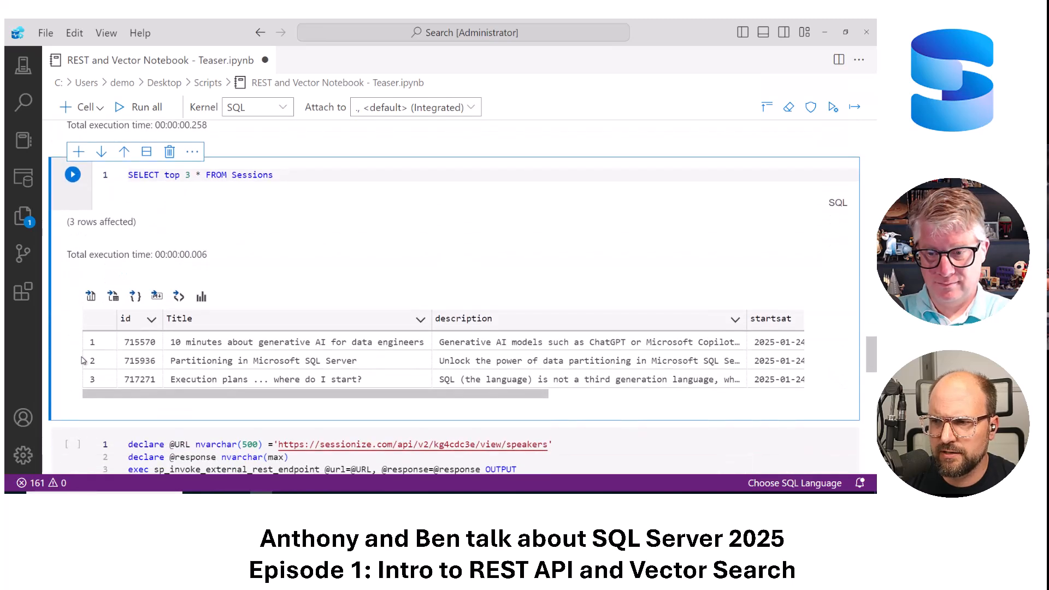
{"action": "scroll", "scroll_direction": "down", "scroll_amount": 3}
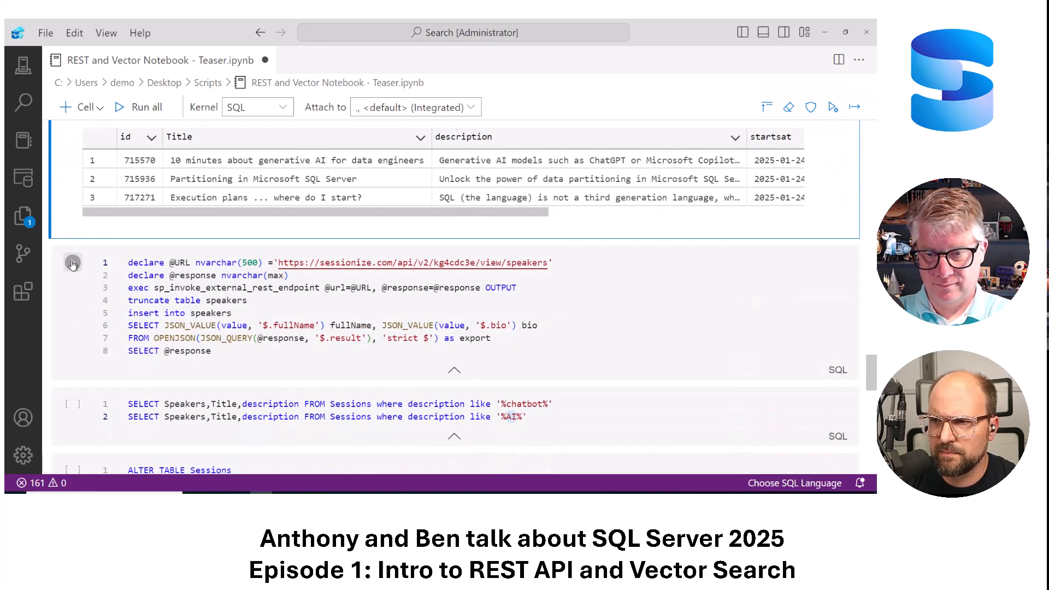
Run the speakers REST cell, filling 41 speaker rows with an HTTP 200 response
{"action": "left_click", "coordinate": [72, 262]}
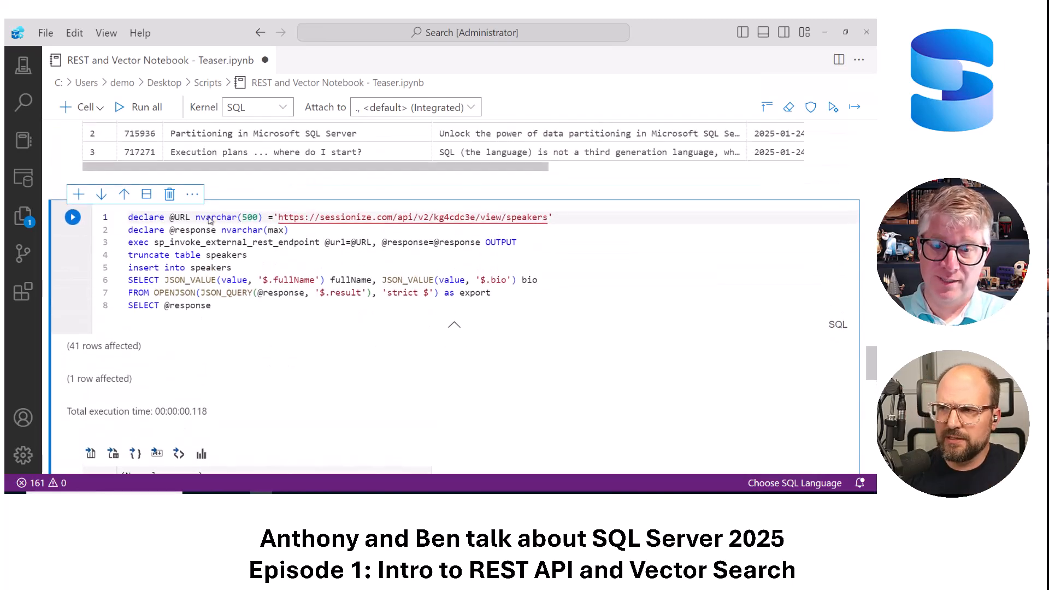
{"action": "mouse_move", "coordinate": [216, 217]}
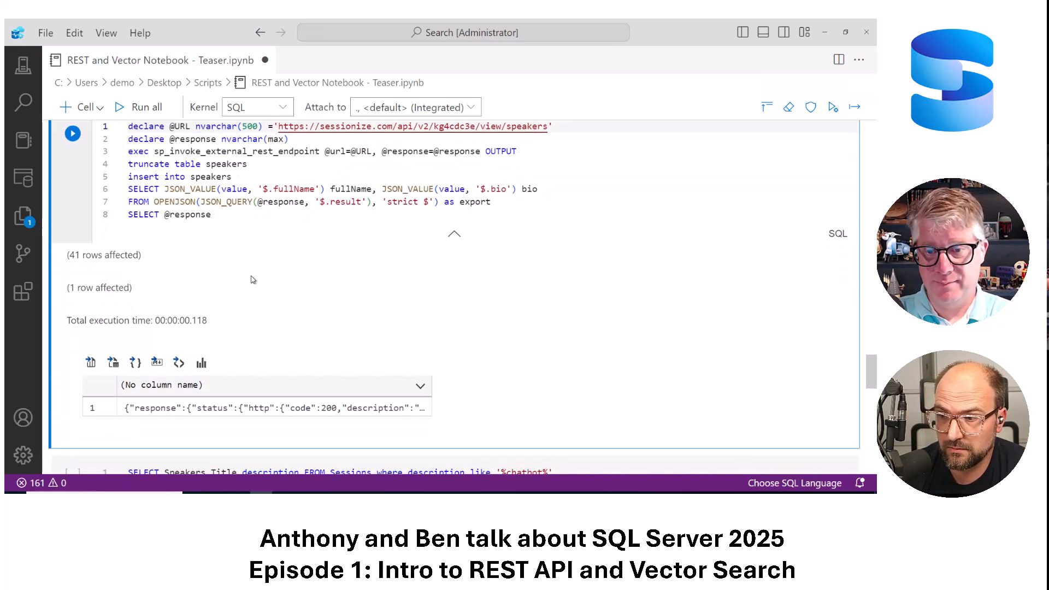
{"action": "mouse_move", "coordinate": [231, 407]}
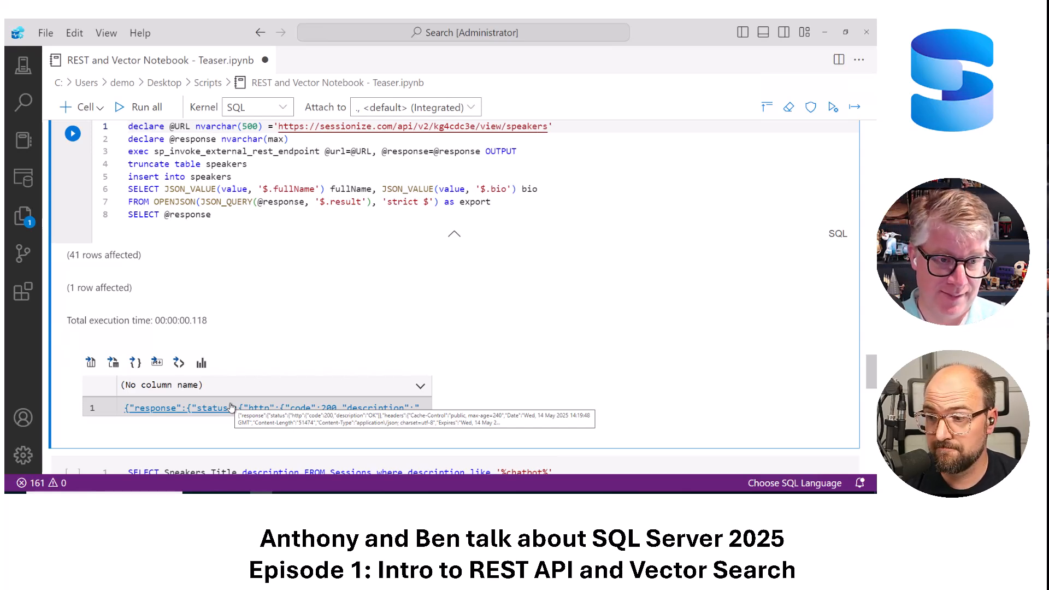
{"action": "scroll", "scroll_direction": "down", "scroll_amount": 3}
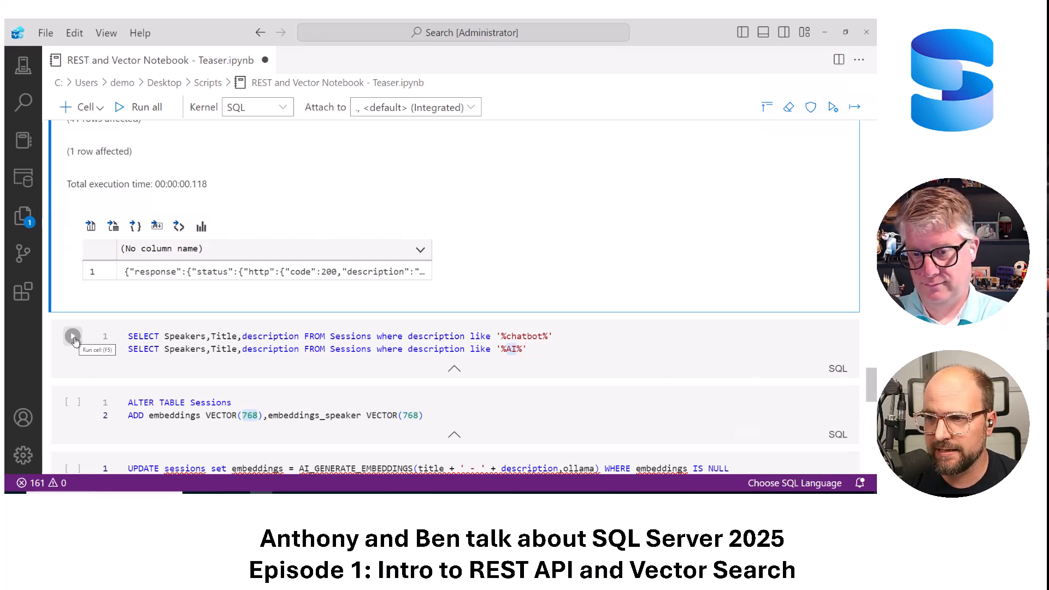
Search descriptions for 'chatbot' (0 rows) and 'AI' (20 rows), then add VECTOR(768) embedding columns
{"action": "left_click", "coordinate": [72, 341]}
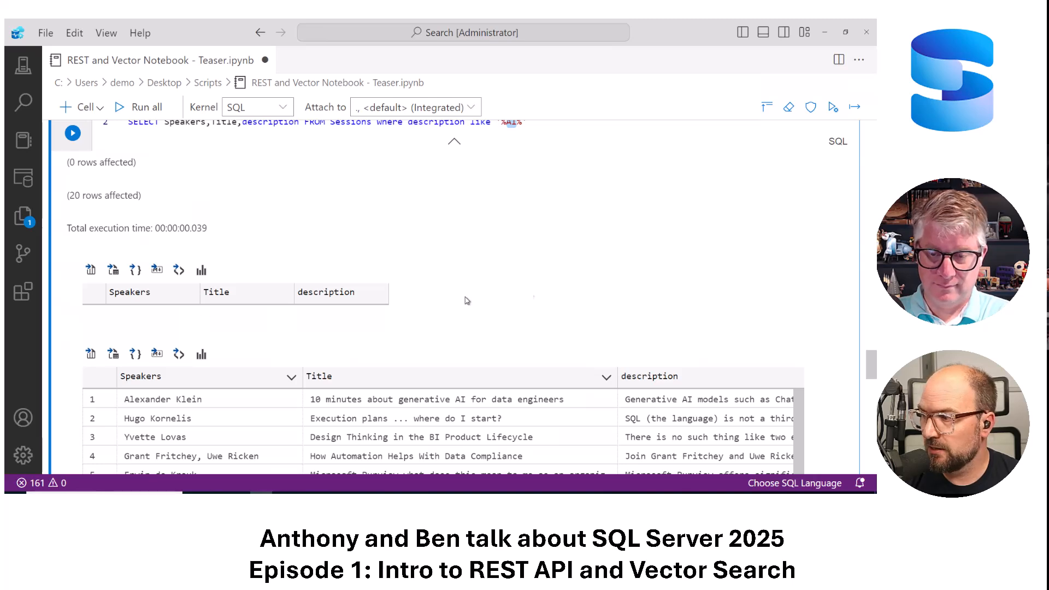
{"action": "scroll", "scroll_direction": "down", "scroll_amount": 3}
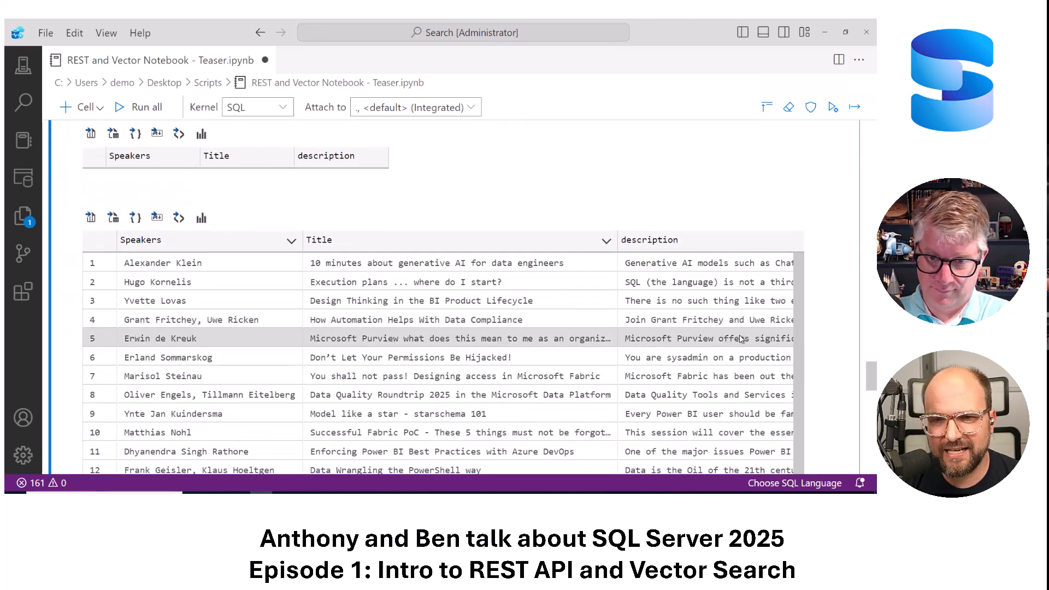
{"action": "mouse_move", "coordinate": [736, 339]}
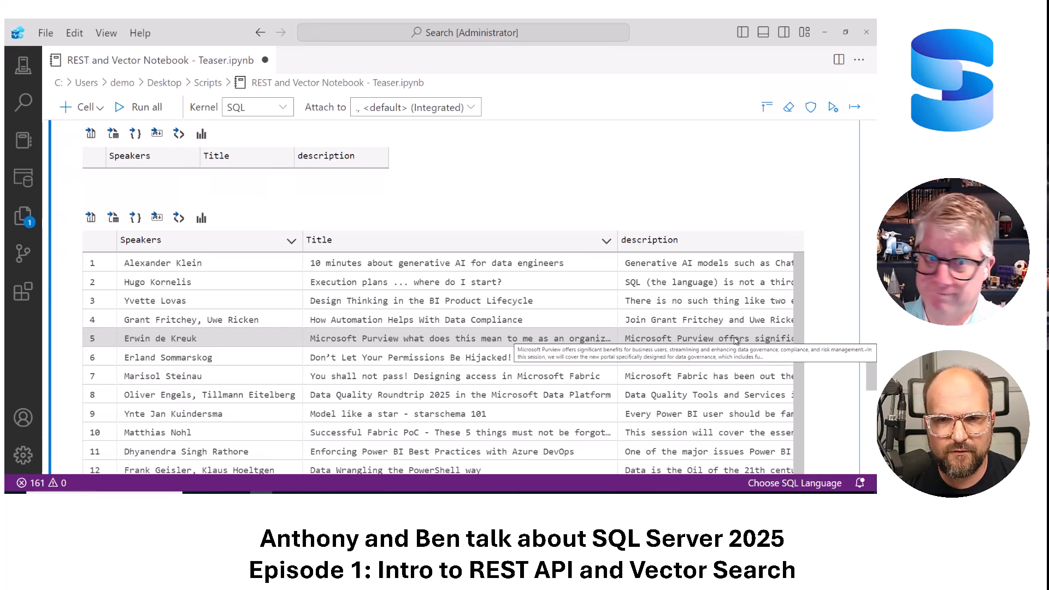
{"action": "mouse_move", "coordinate": [731, 254]}
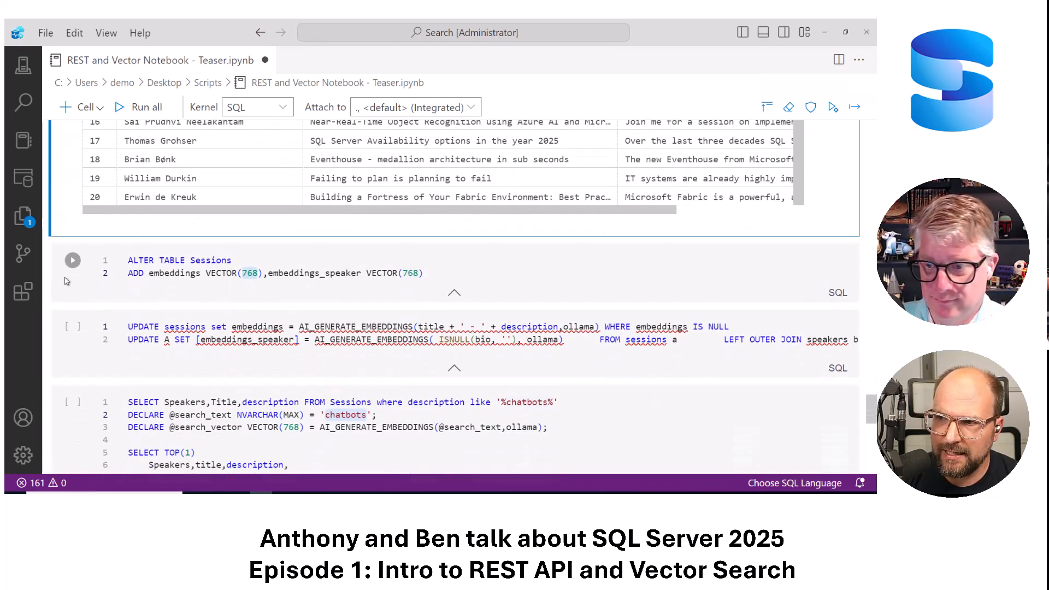
{"action": "left_click", "coordinate": [72, 259]}
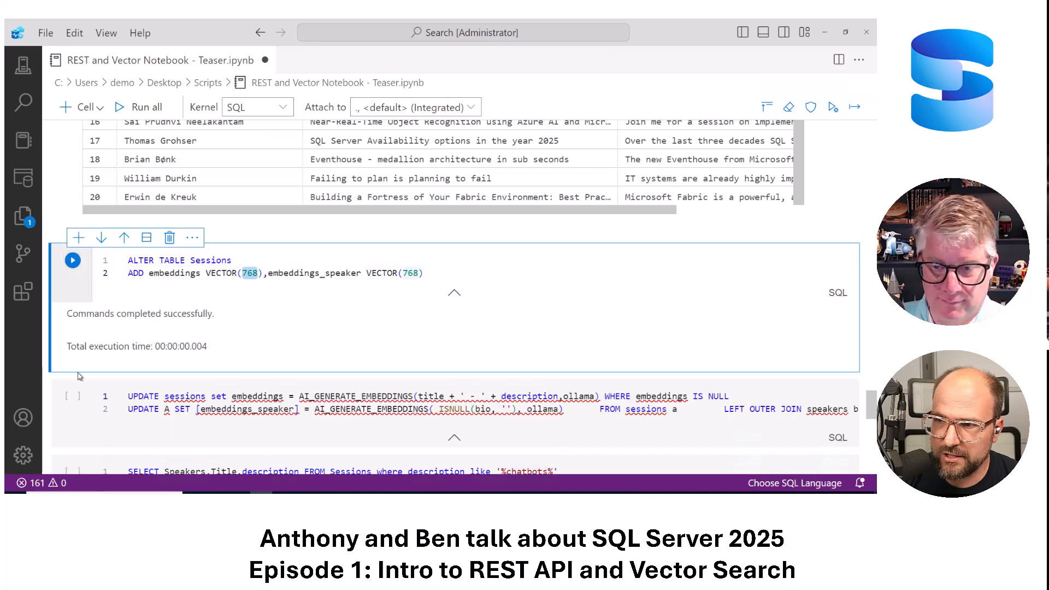
{"action": "scroll", "scroll_direction": "down", "scroll_amount": 3}
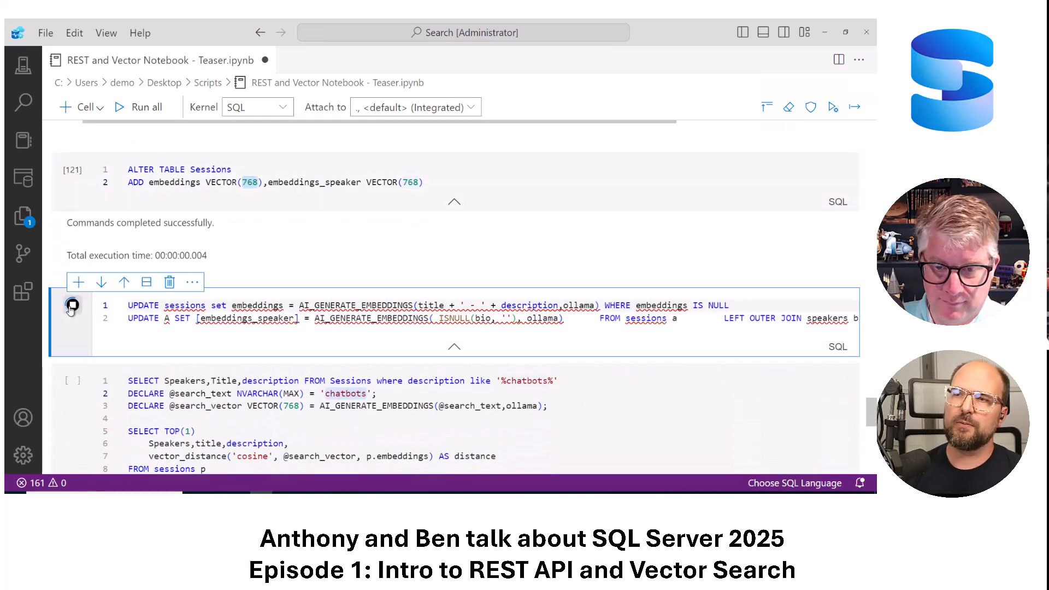
Run the AI_GENERATE_EMBEDDINGS update, embedding 39 sessions and speaker bios in about a minute
{"action": "left_click", "coordinate": [72, 305]}
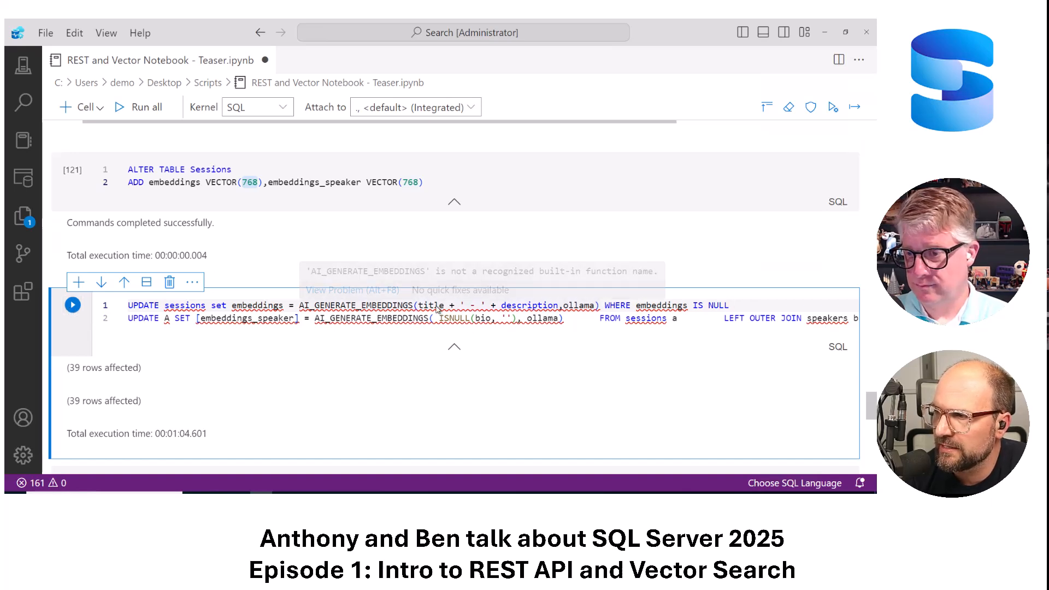
{"action": "mouse_move", "coordinate": [543, 355]}
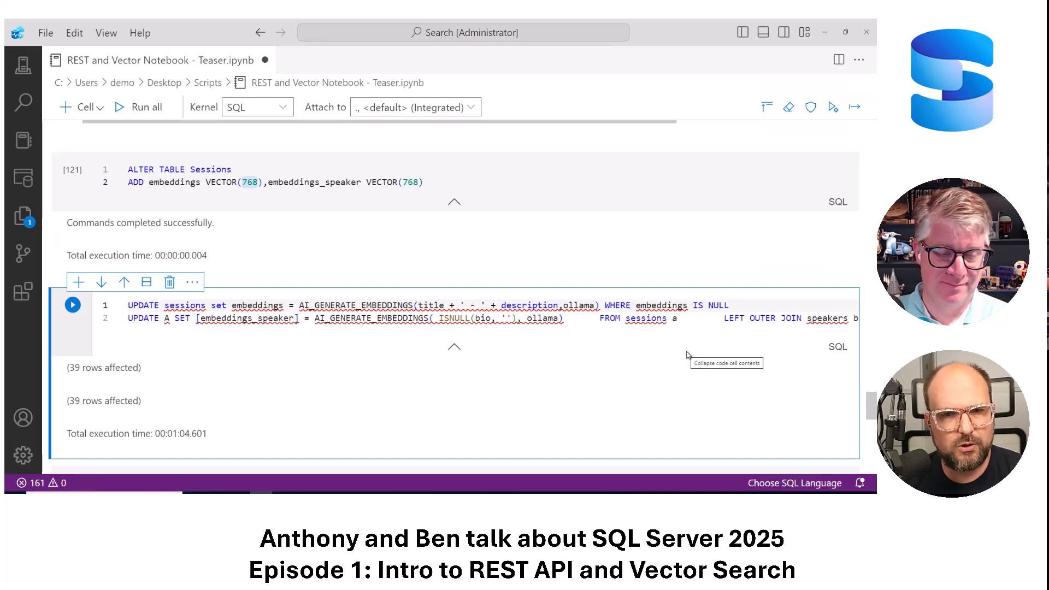
{"action": "scroll", "scroll_direction": "down", "scroll_amount": 3}
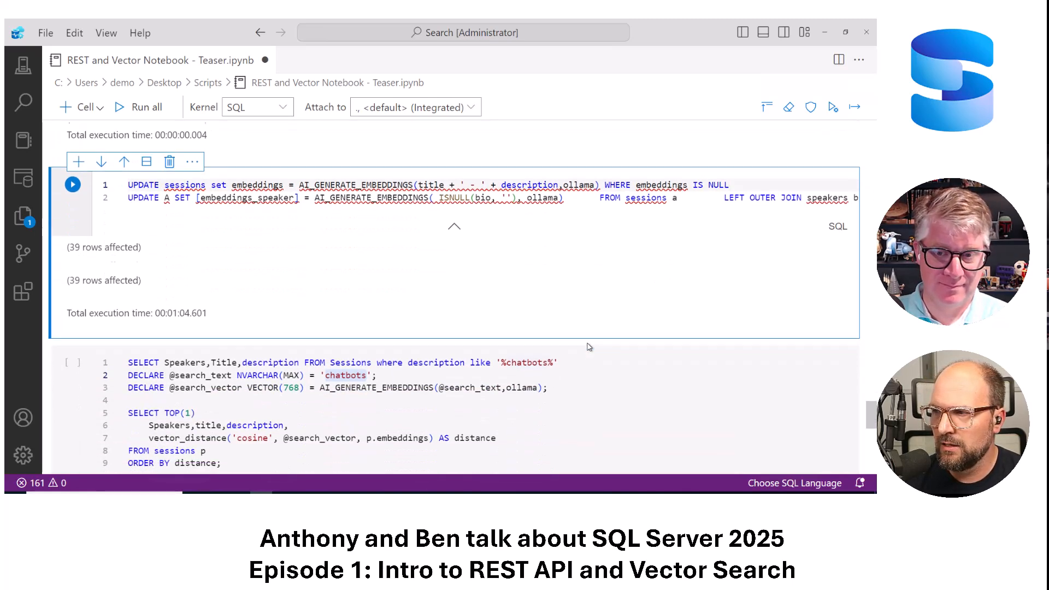
{"action": "scroll", "scroll_direction": "down", "scroll_amount": 3}
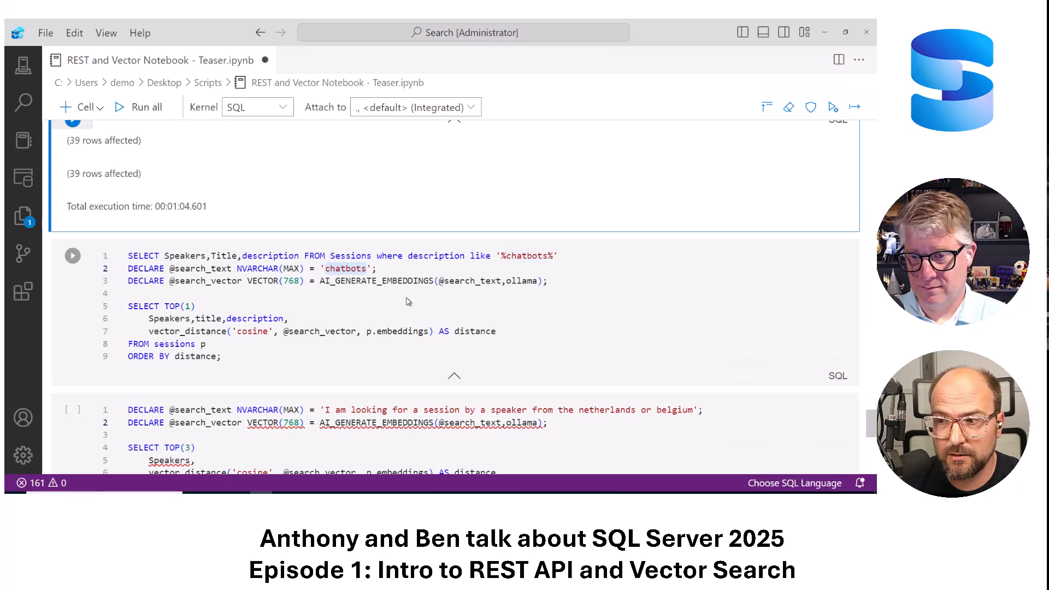
{"action": "mouse_move", "coordinate": [278, 365]}
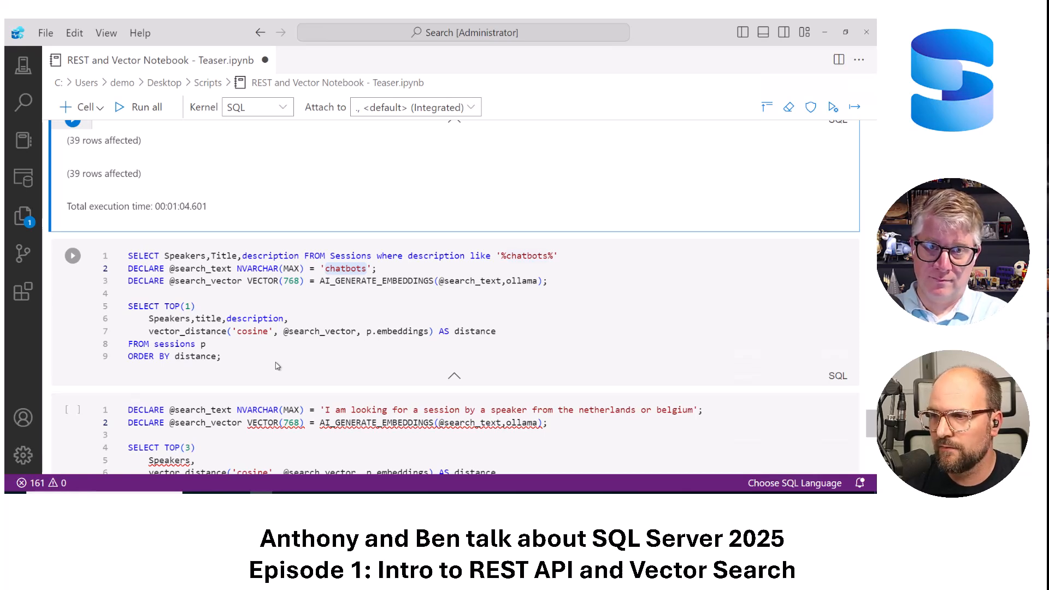
{"action": "mouse_move", "coordinate": [116, 286]}
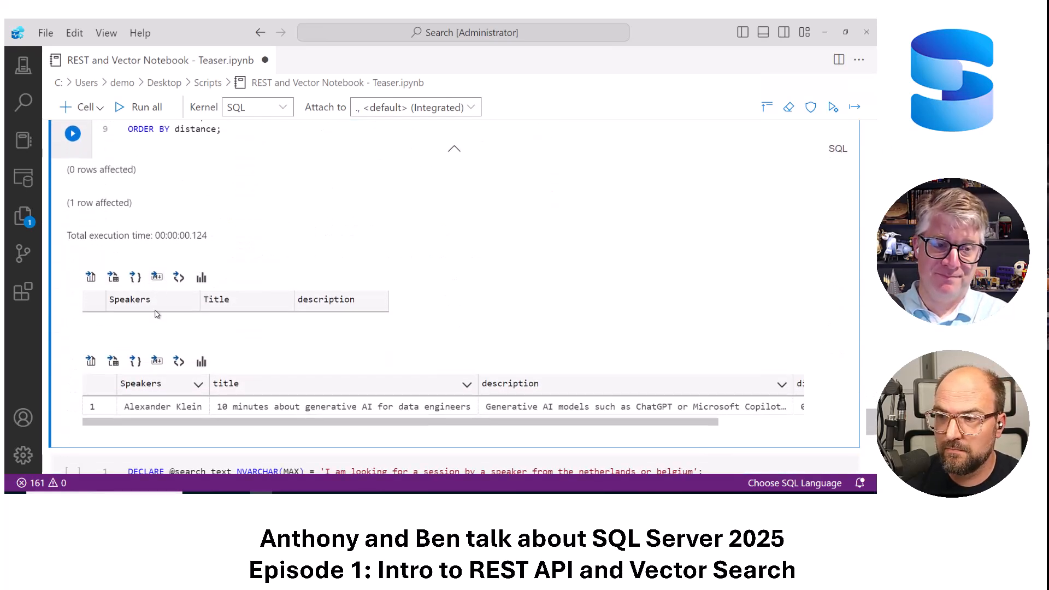
{"action": "mouse_move", "coordinate": [167, 316]}
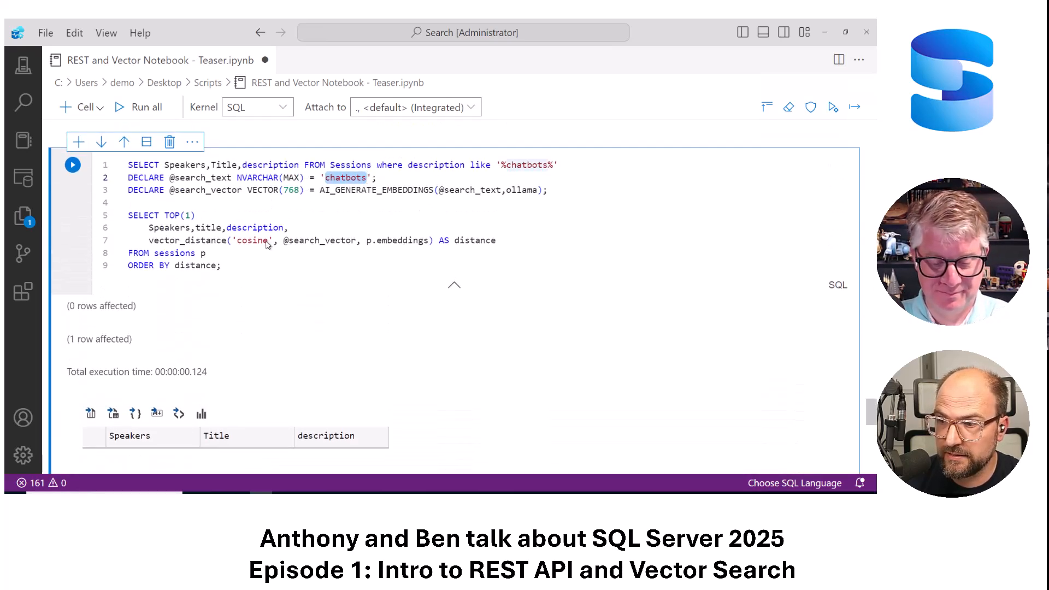
{"action": "scroll", "scroll_direction": "down", "scroll_amount": 3}
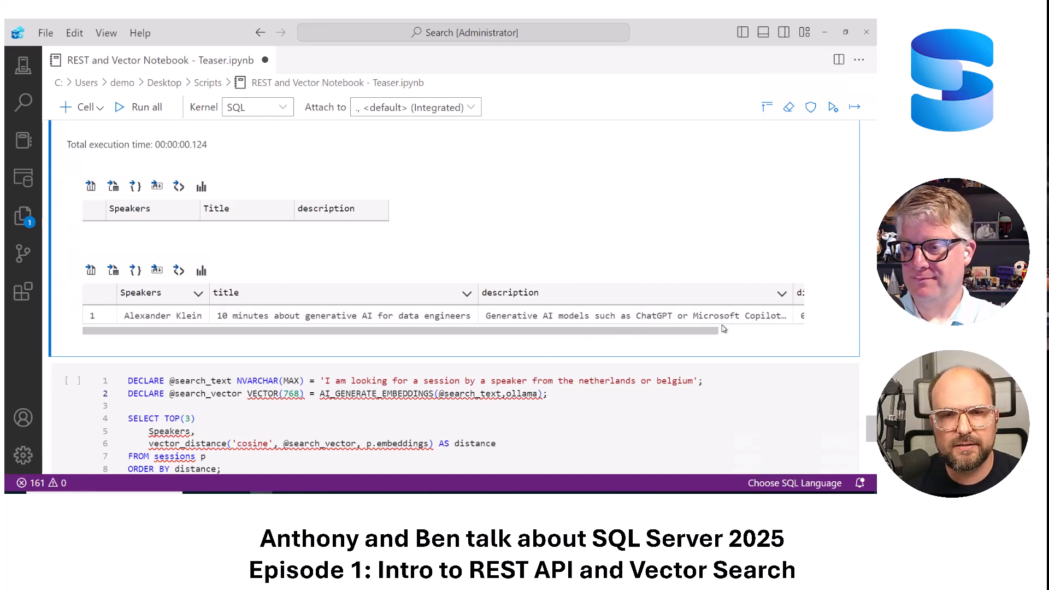
{"action": "mouse_move", "coordinate": [722, 329]}
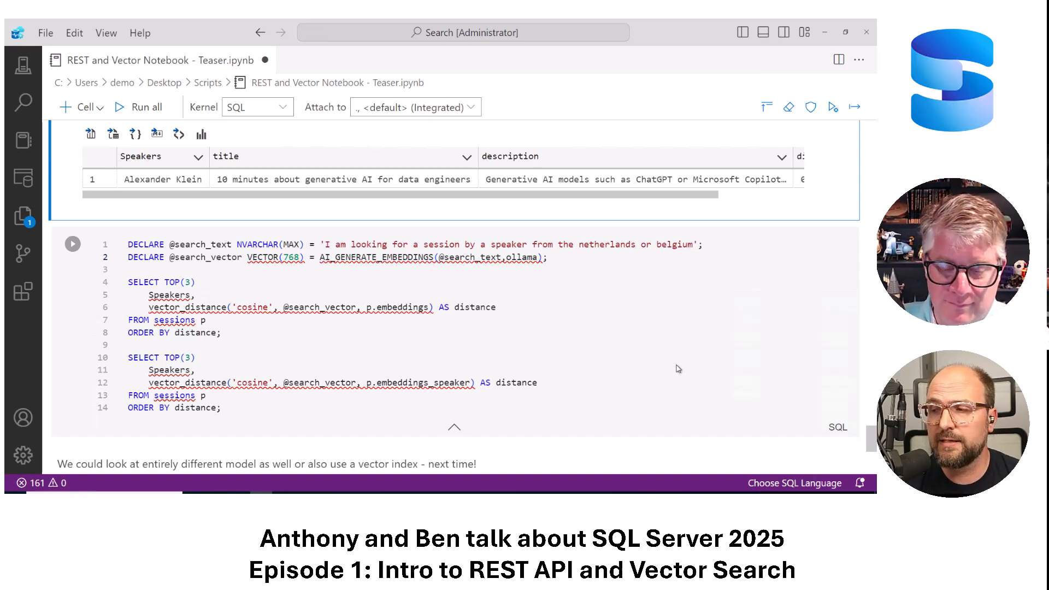
{"action": "mouse_move", "coordinate": [694, 373]}
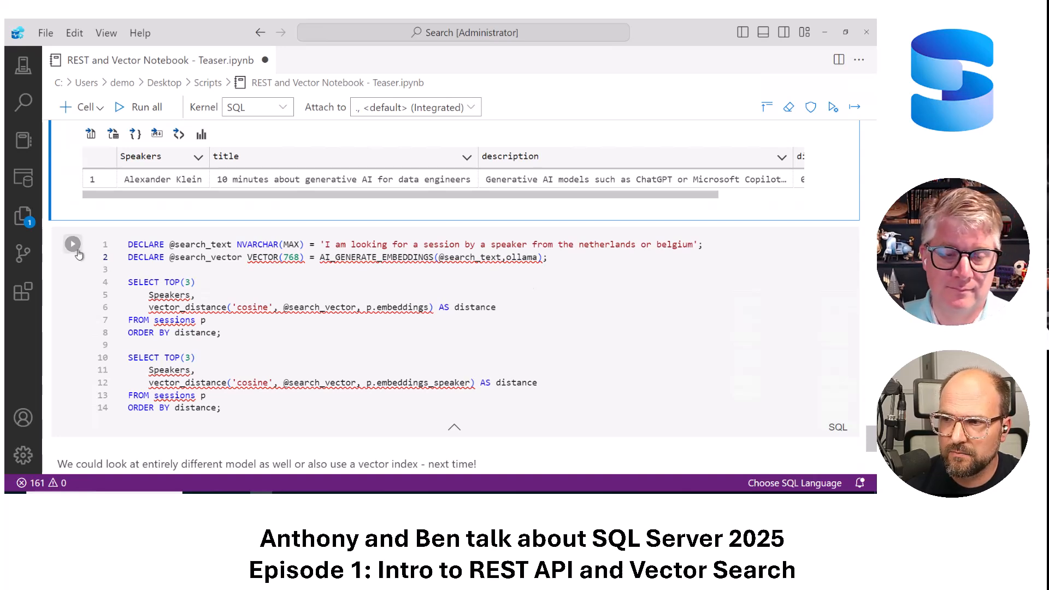
{"action": "mouse_move", "coordinate": [72, 244]}
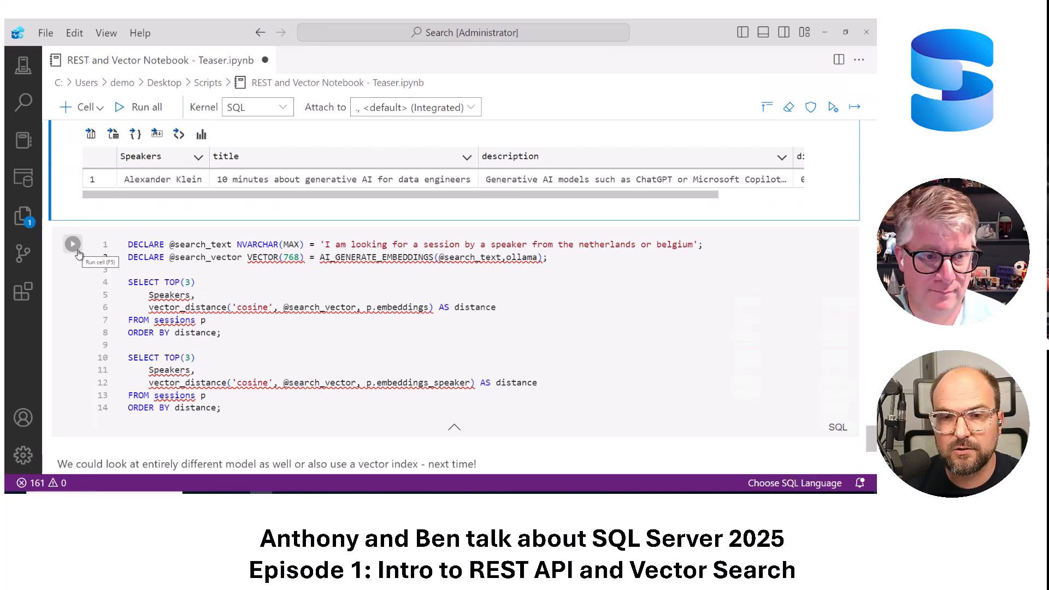
Run the Netherlands-or-Belgium speaker vector search, returning top-three lists led by Grant Fritchey and Kev Chant
{"action": "left_click", "coordinate": [73, 243]}
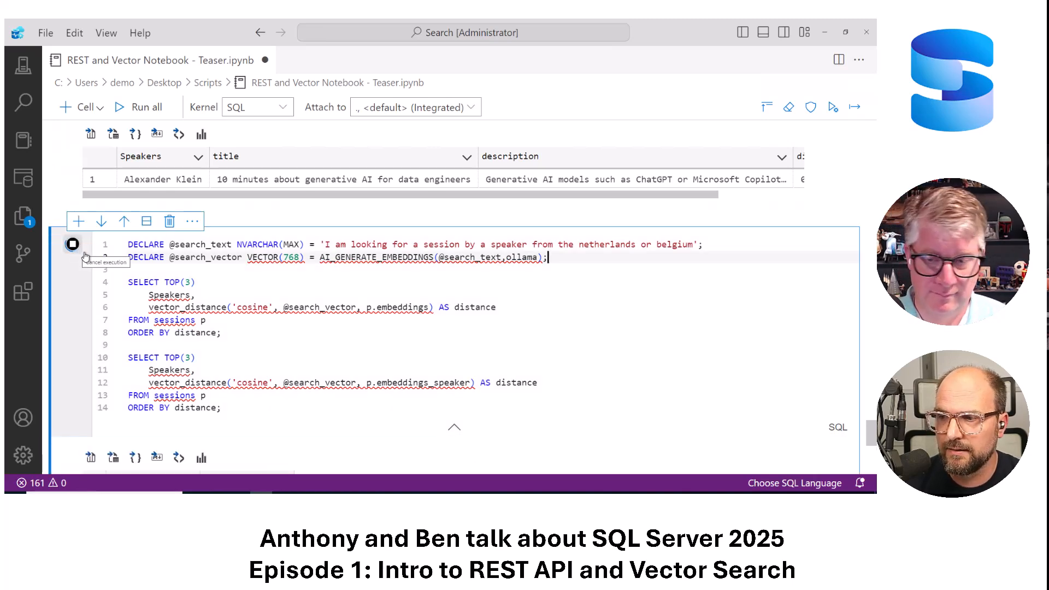
{"action": "left_click", "coordinate": [74, 244]}
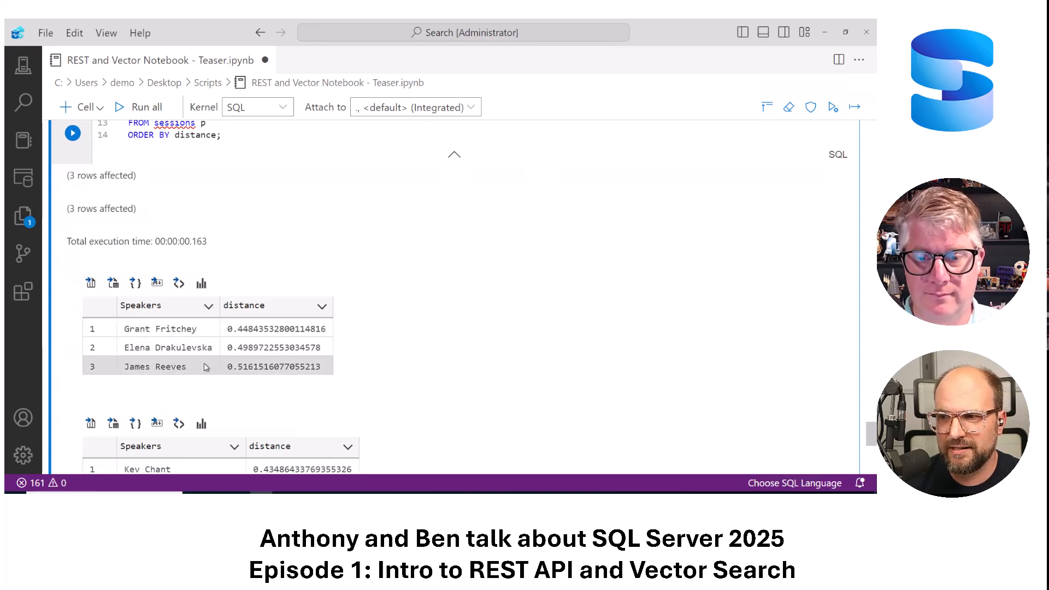
{"action": "mouse_move", "coordinate": [459, 336]}
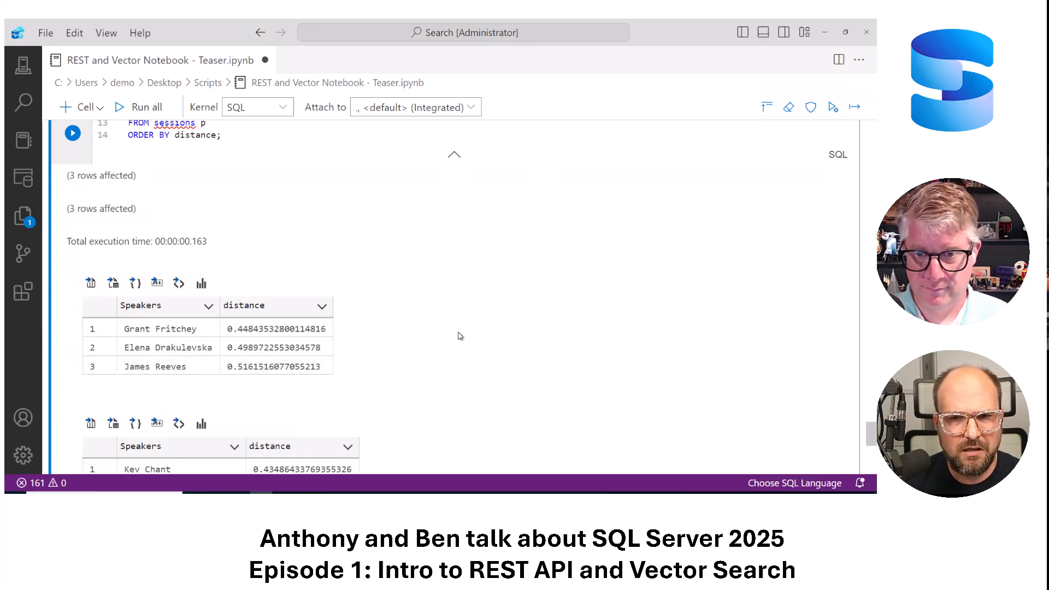
{"action": "mouse_move", "coordinate": [455, 331]}
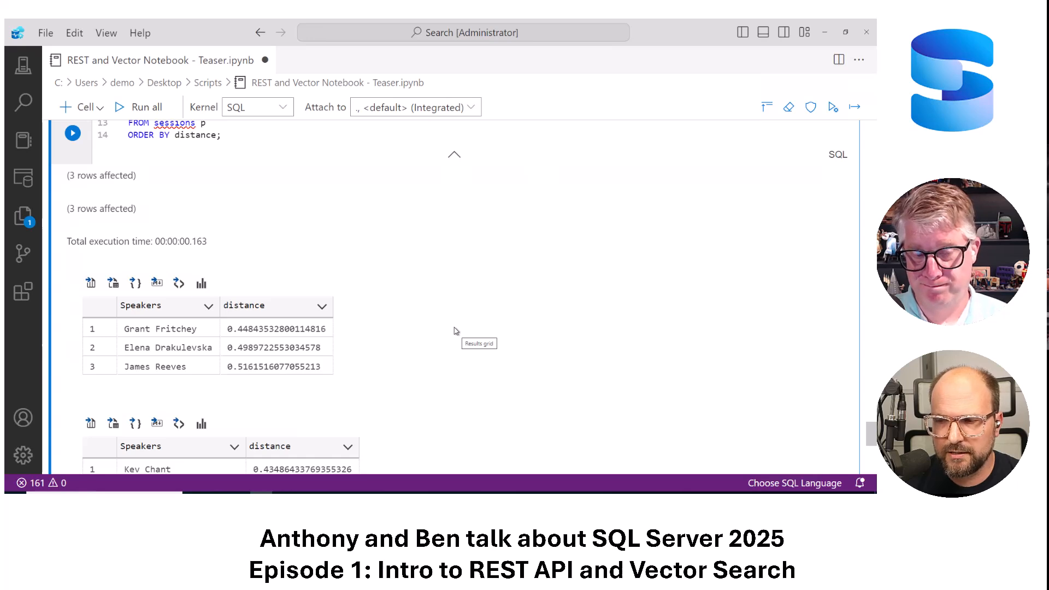
{"action": "mouse_move", "coordinate": [694, 332]}
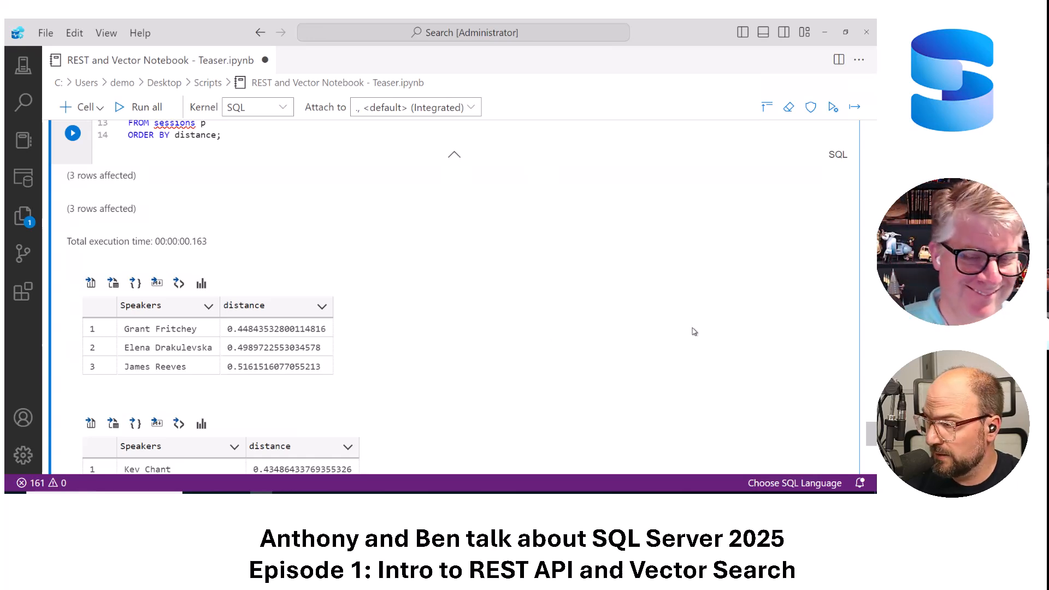
{"action": "mouse_move", "coordinate": [873, 433]}
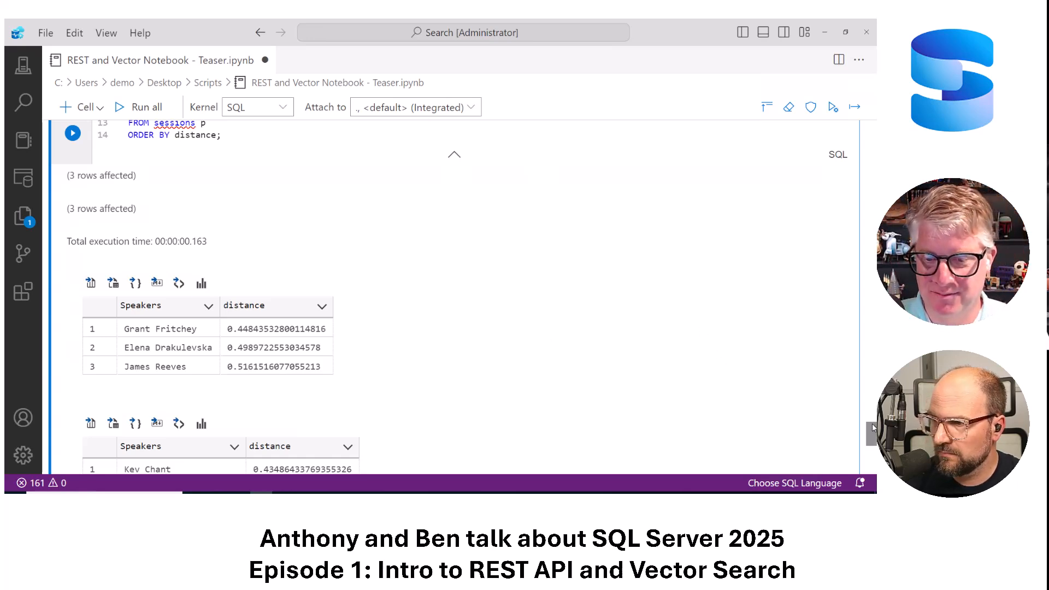
{"action": "scroll", "scroll_direction": "down", "scroll_amount": 3}
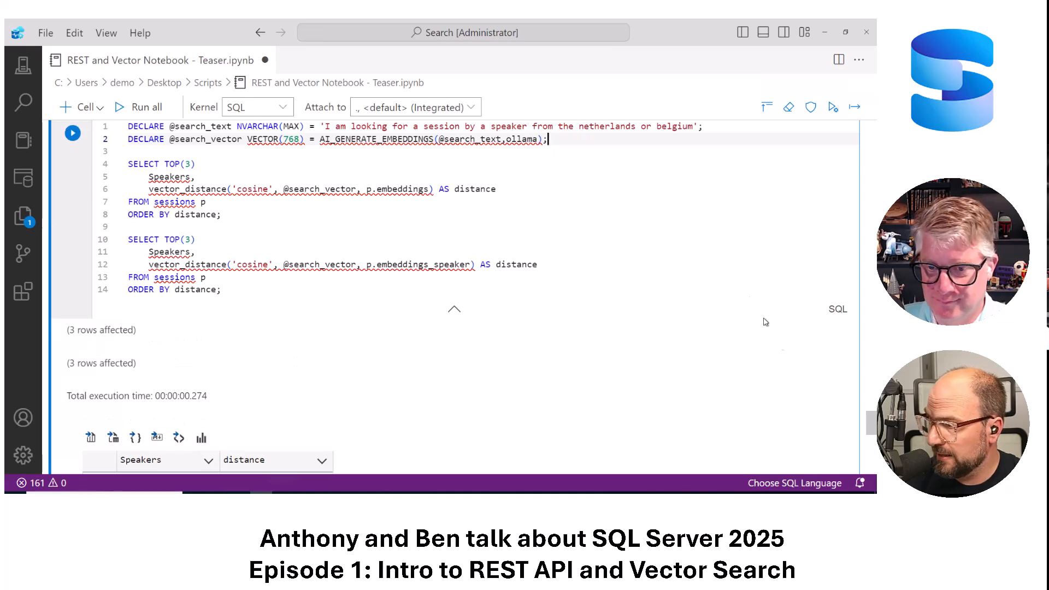
{"action": "scroll", "scroll_direction": "down", "scroll_amount": 3}
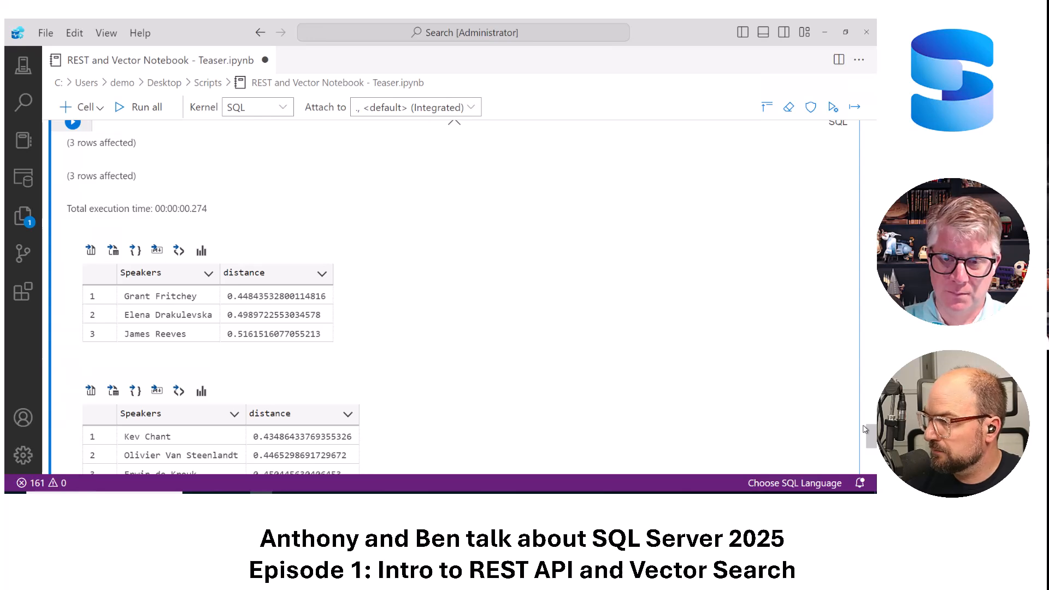
{"action": "scroll", "scroll_direction": "down", "scroll_amount": 3}
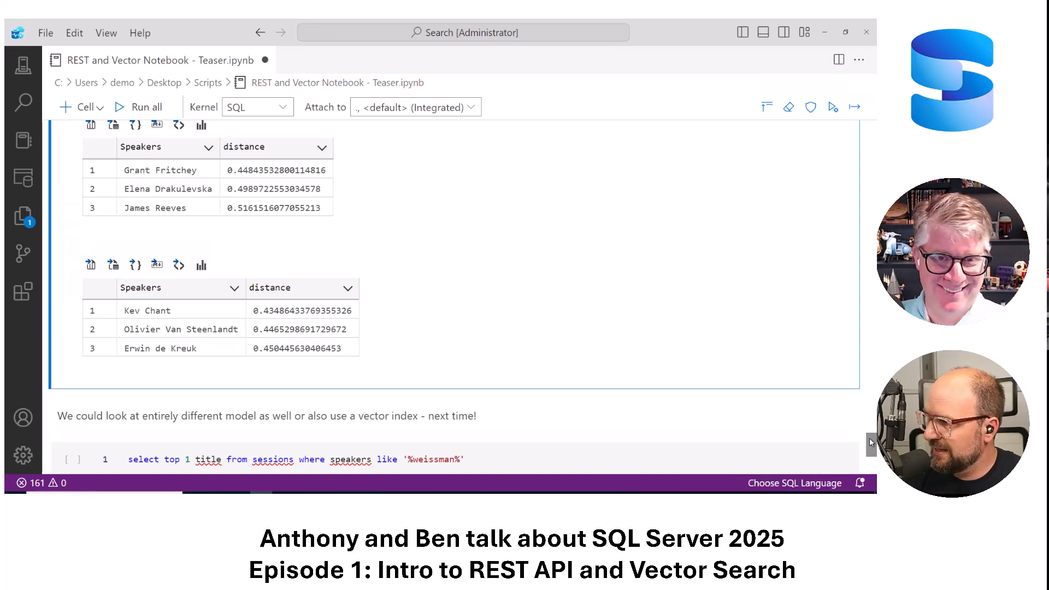
Run the Weissman title lookup, returning 'The Future of SQL is Hybrid!'
{"action": "scroll", "scroll_direction": "down", "scroll_amount": 3}
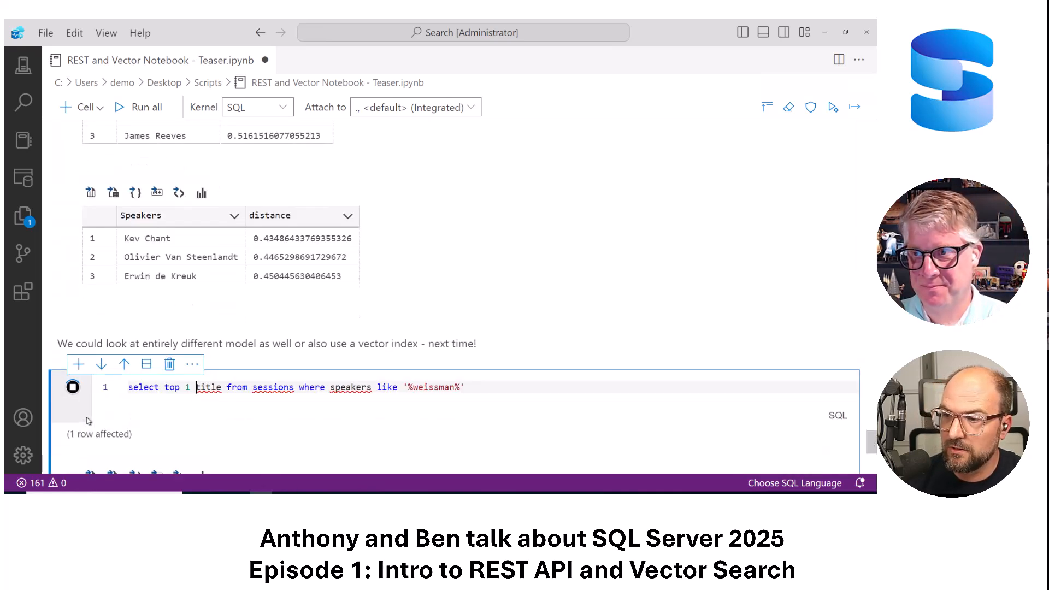
{"action": "left_click", "coordinate": [72, 387]}
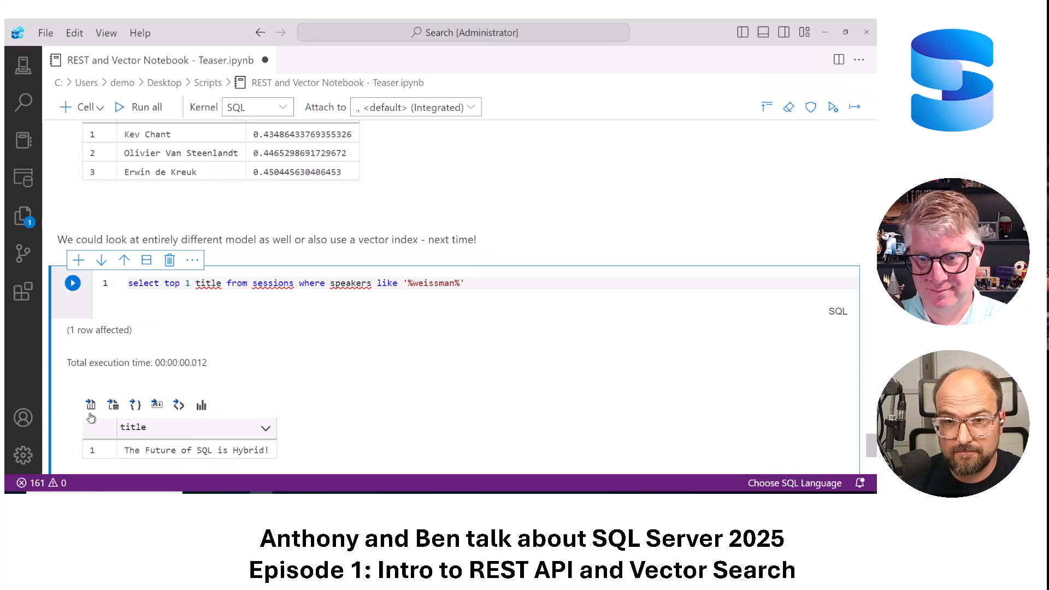
{"action": "mouse_move", "coordinate": [90, 405]}
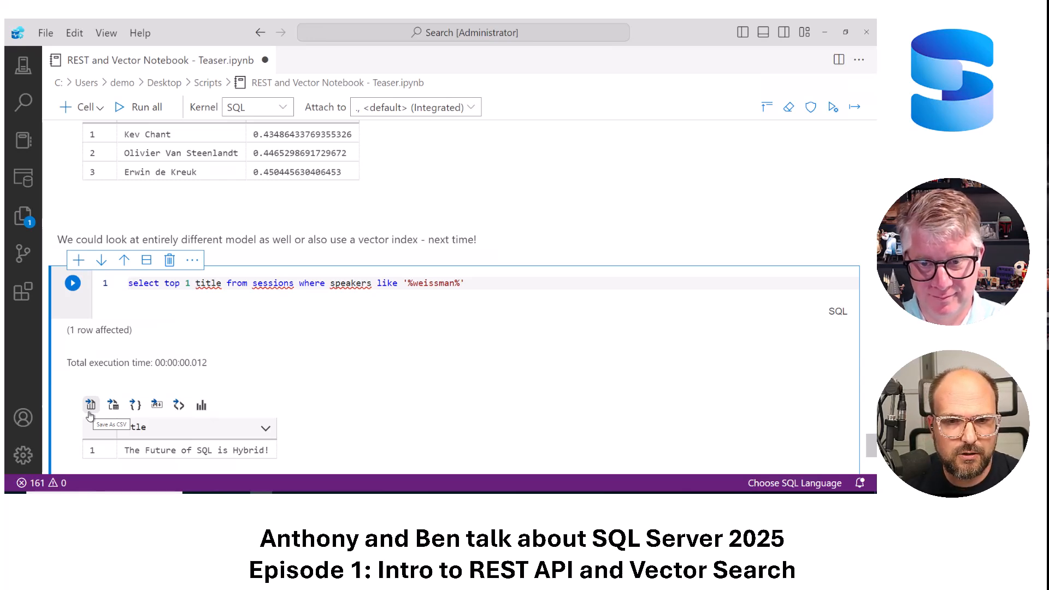
{"action": "mouse_move", "coordinate": [363, 374]}
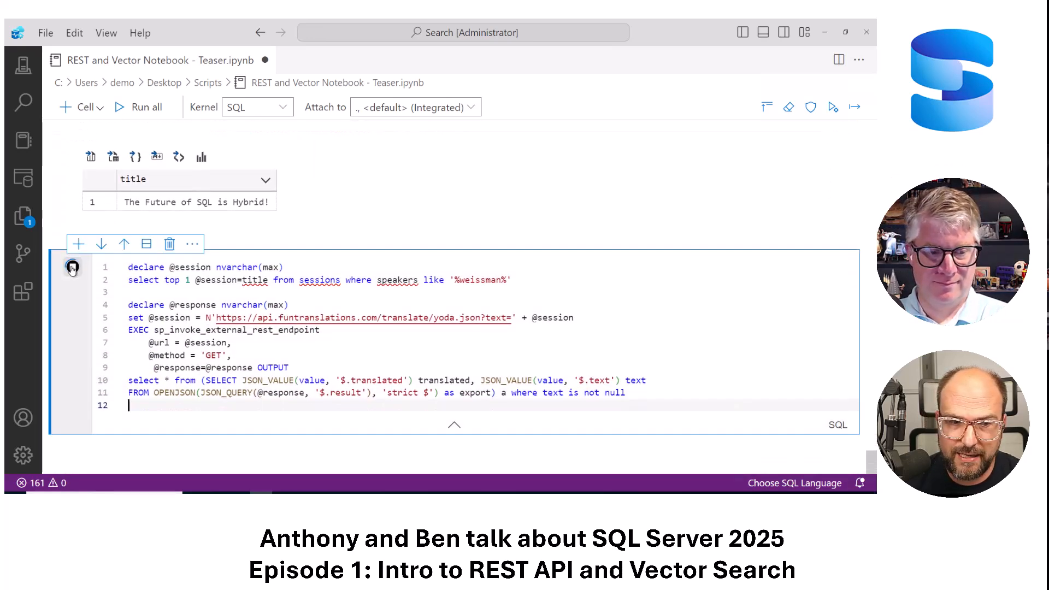
Run the funtranslations Yoda REST call, returning 'Hybrid, the future of sql is!'
{"action": "left_click", "coordinate": [71, 267]}
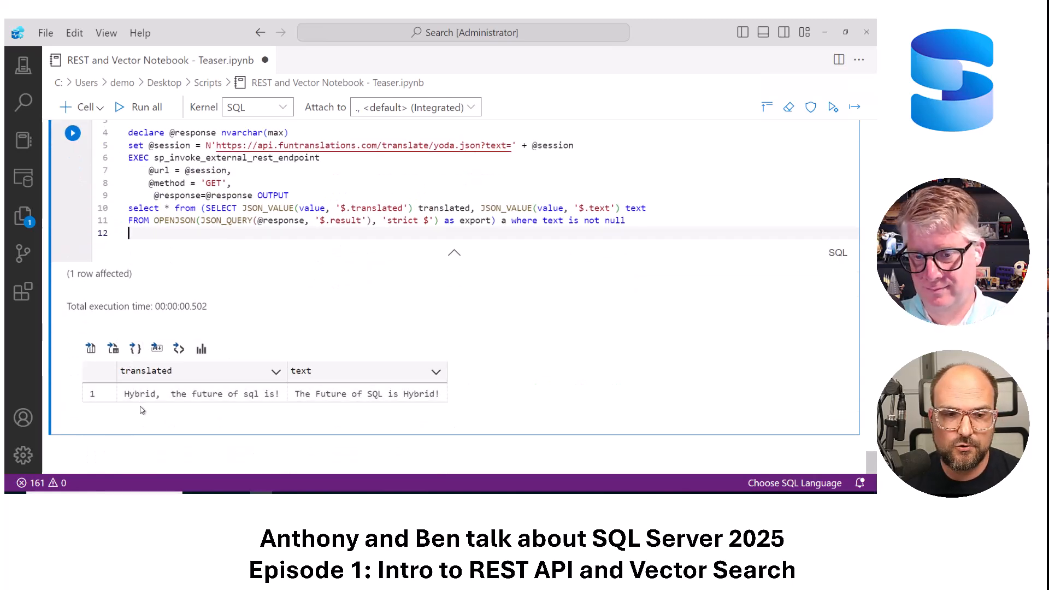
{"action": "mouse_move", "coordinate": [140, 410]}
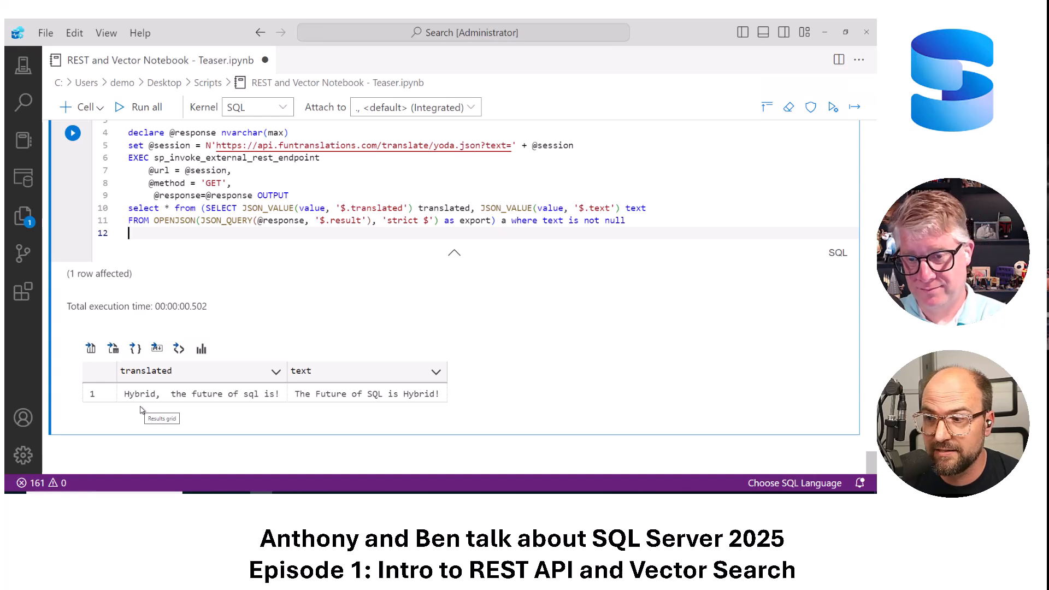